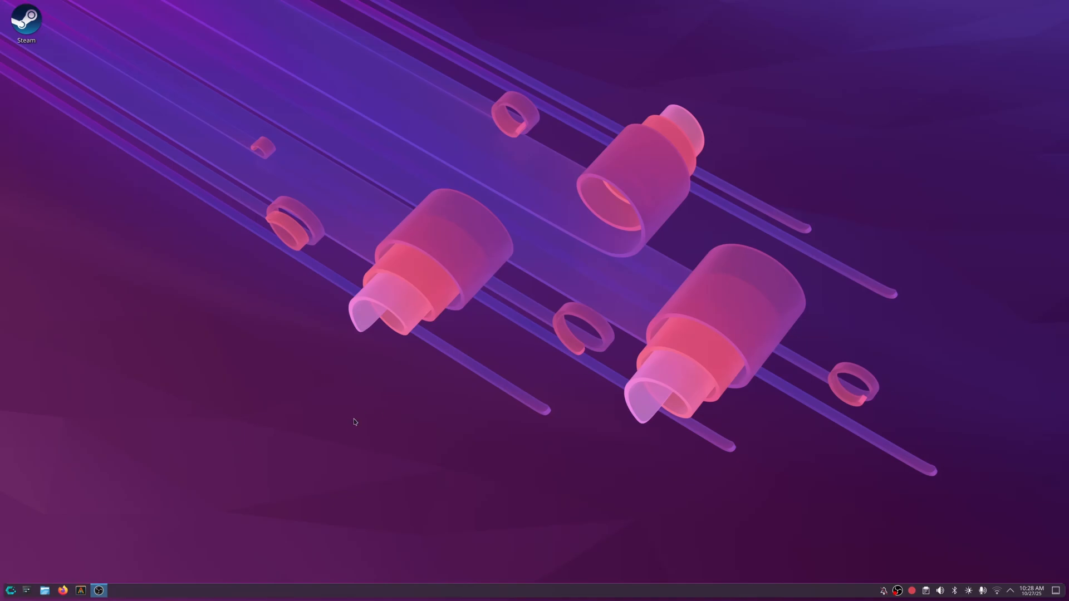
mouse_move(393, 448)
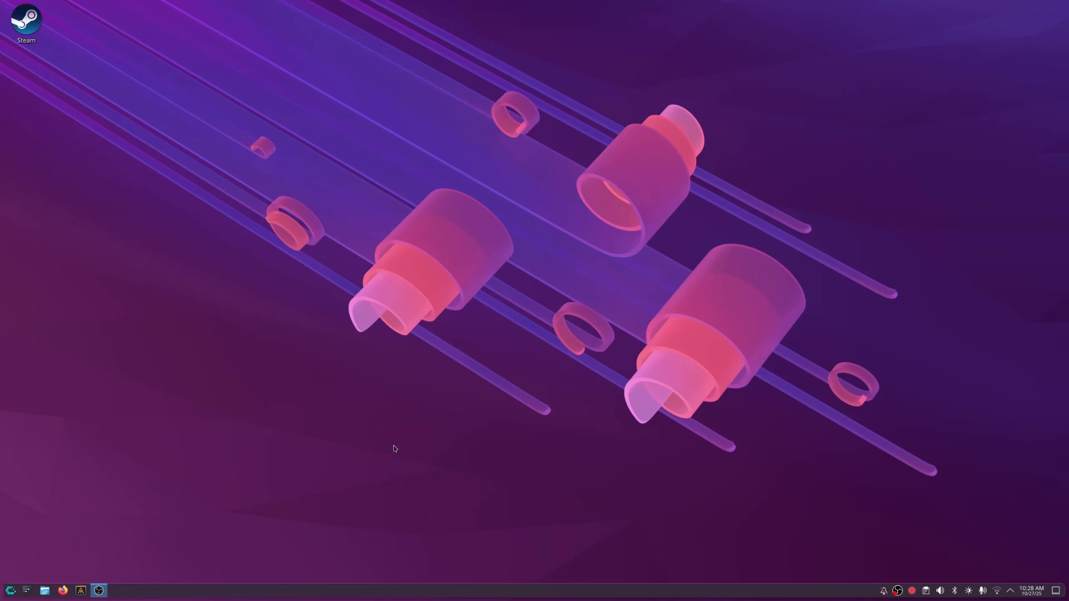
mouse_move(408, 454)
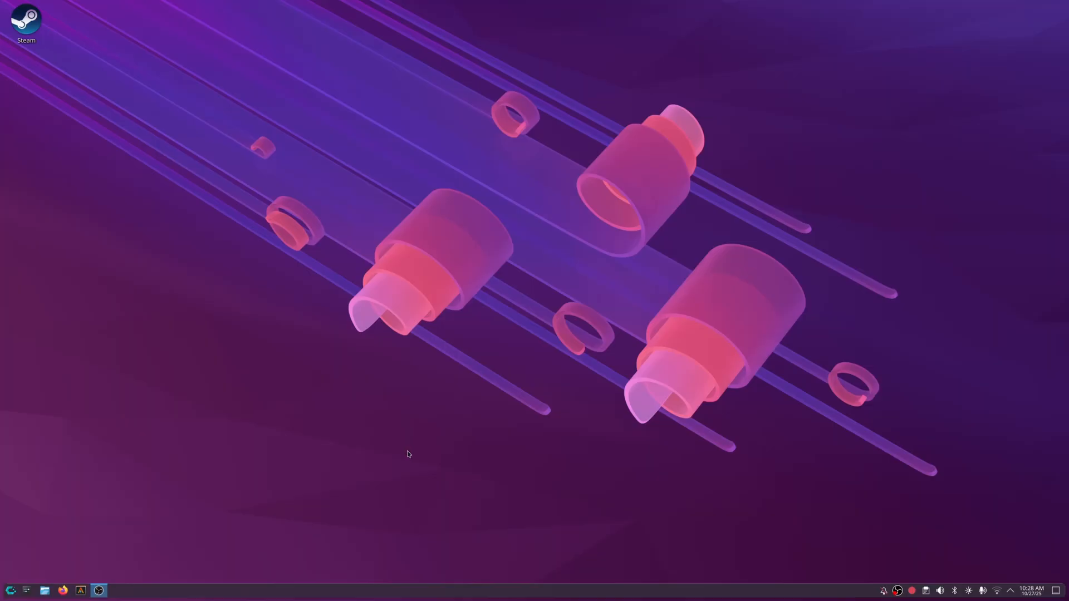
mouse_move(296, 491)
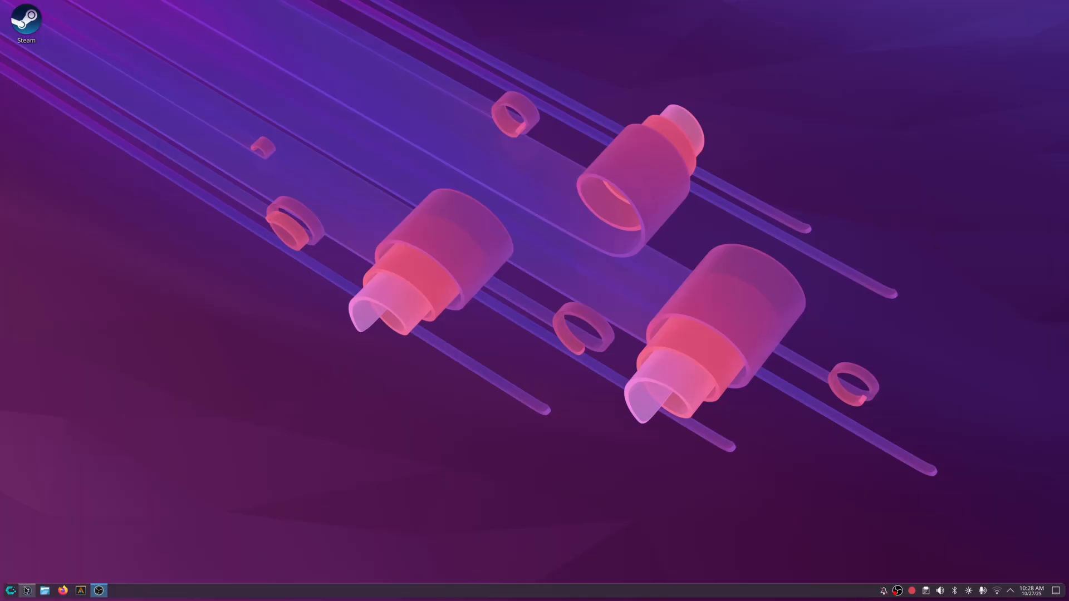
Launch System Settings, view About this System, then reach the Global Theme page via Colors & Themes.
click(26, 590)
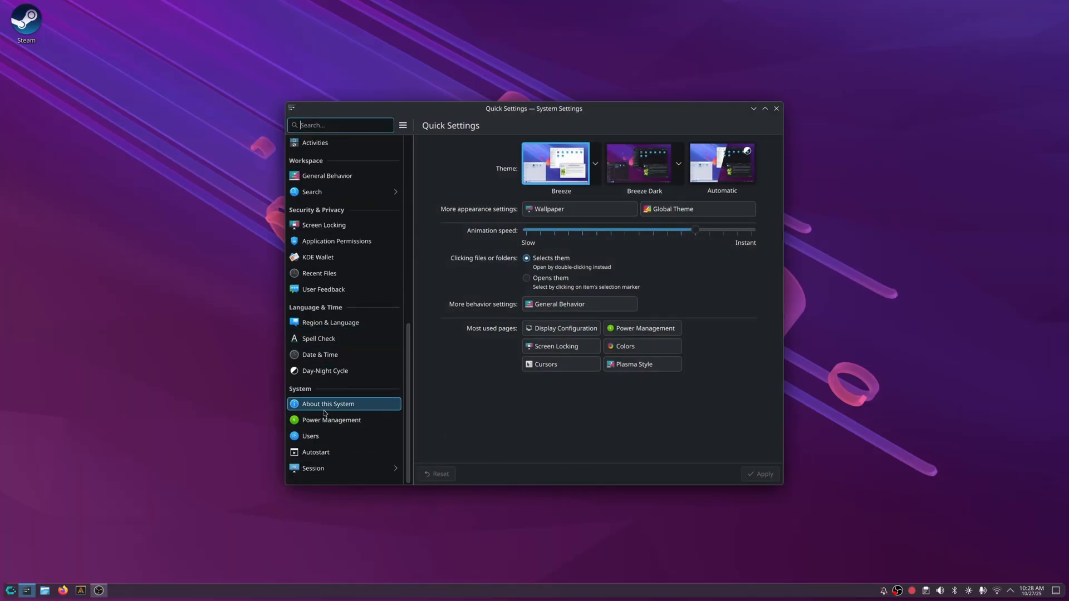
click(328, 403)
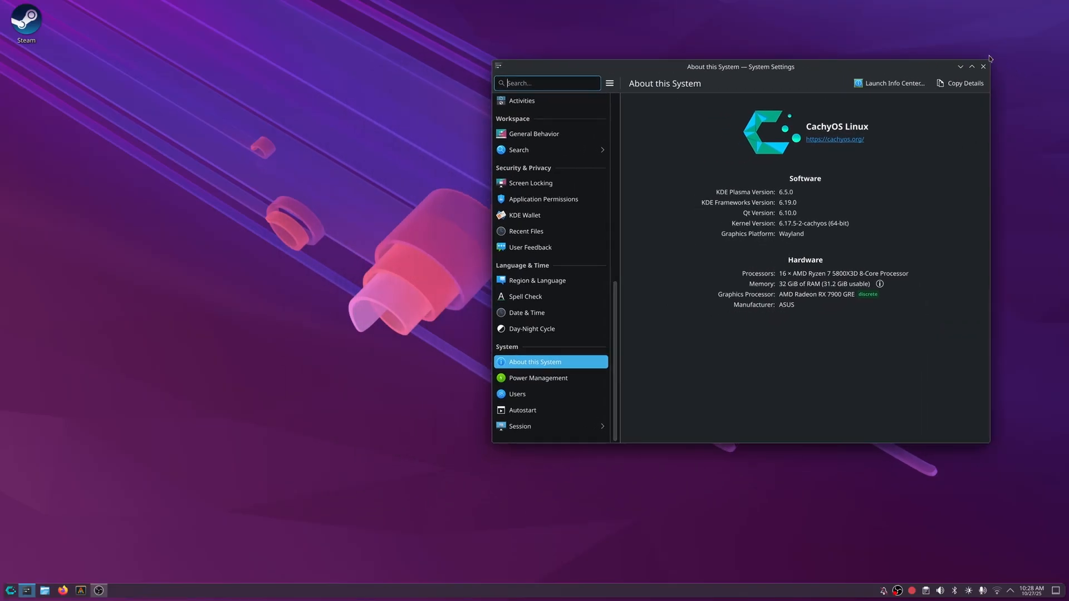
mouse_move(461, 417)
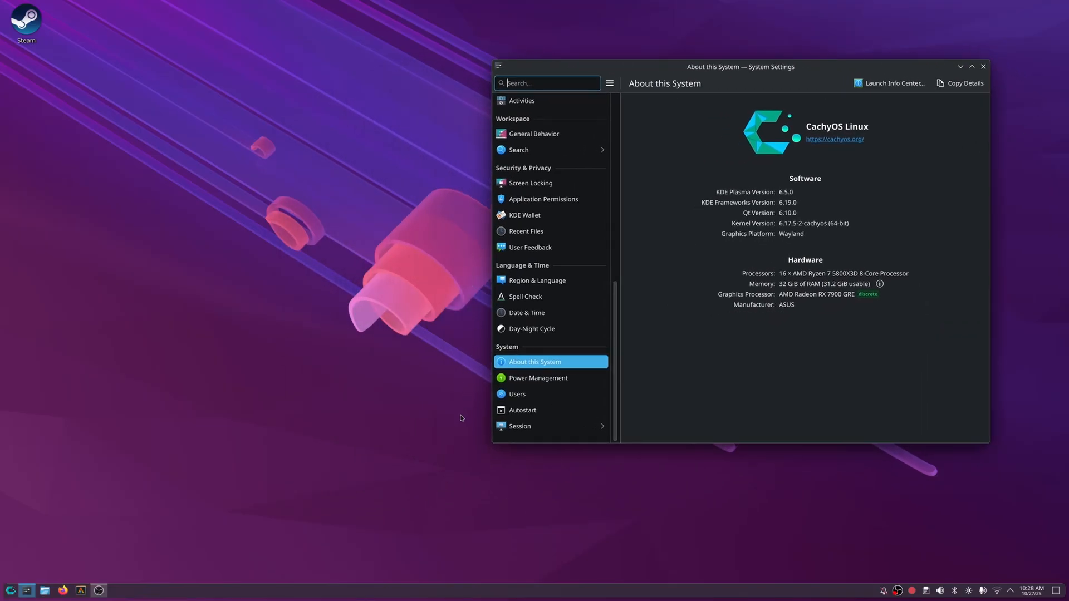
mouse_move(217, 493)
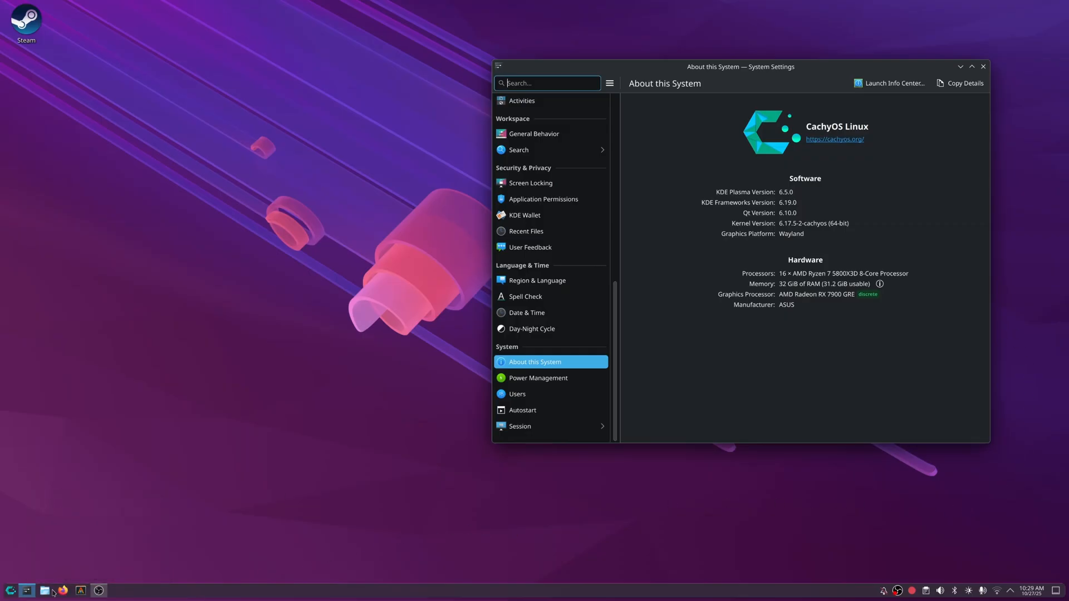
click(44, 590)
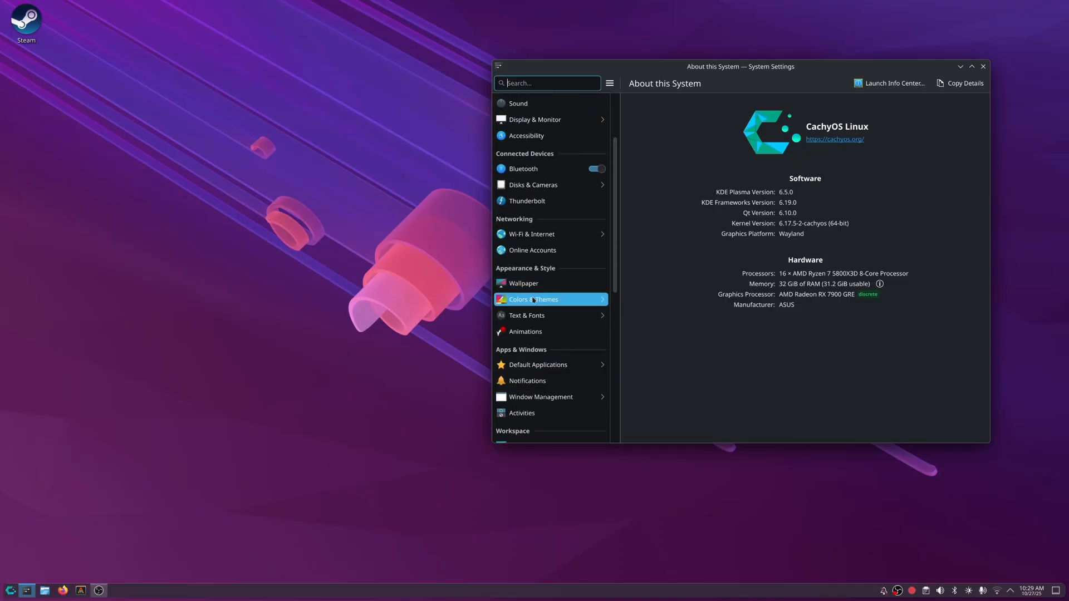
click(533, 299)
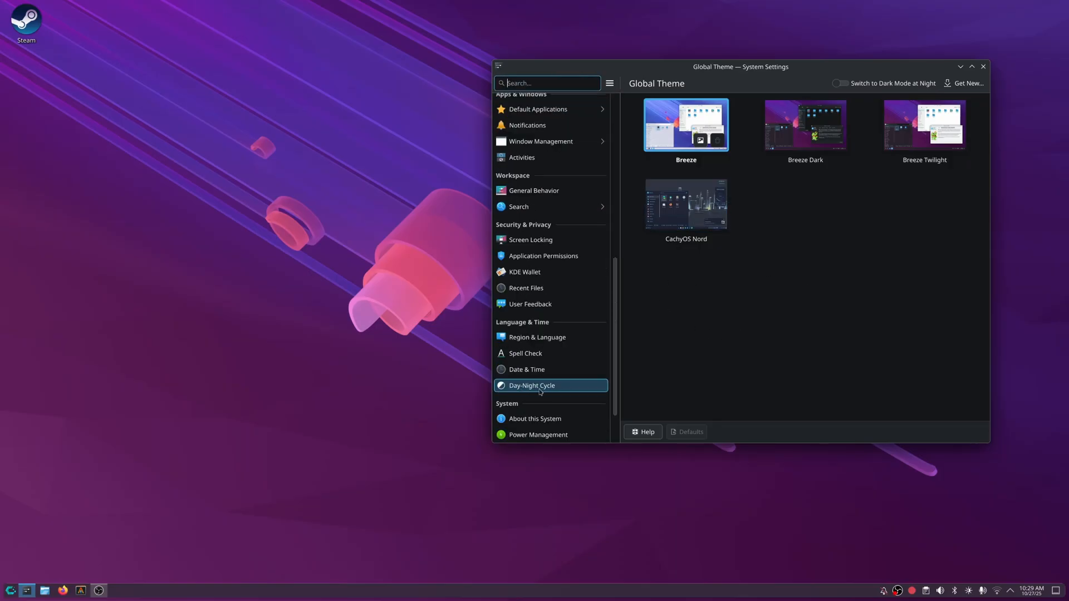
On Day-Night Cycle, try custom sunrise/sunset times, then return to Based on device's location.
click(532, 385)
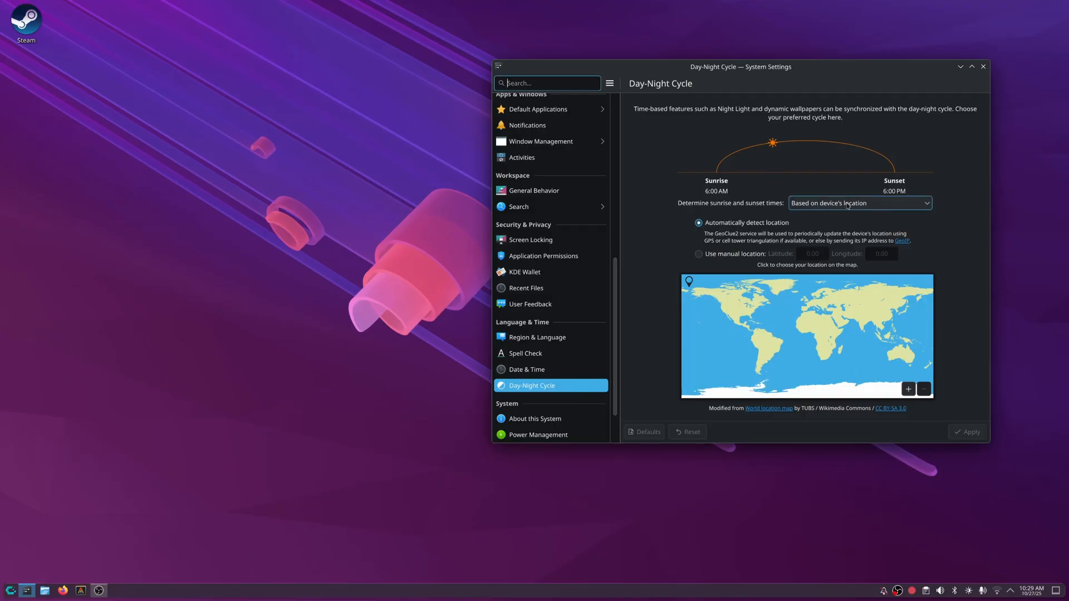
click(858, 202)
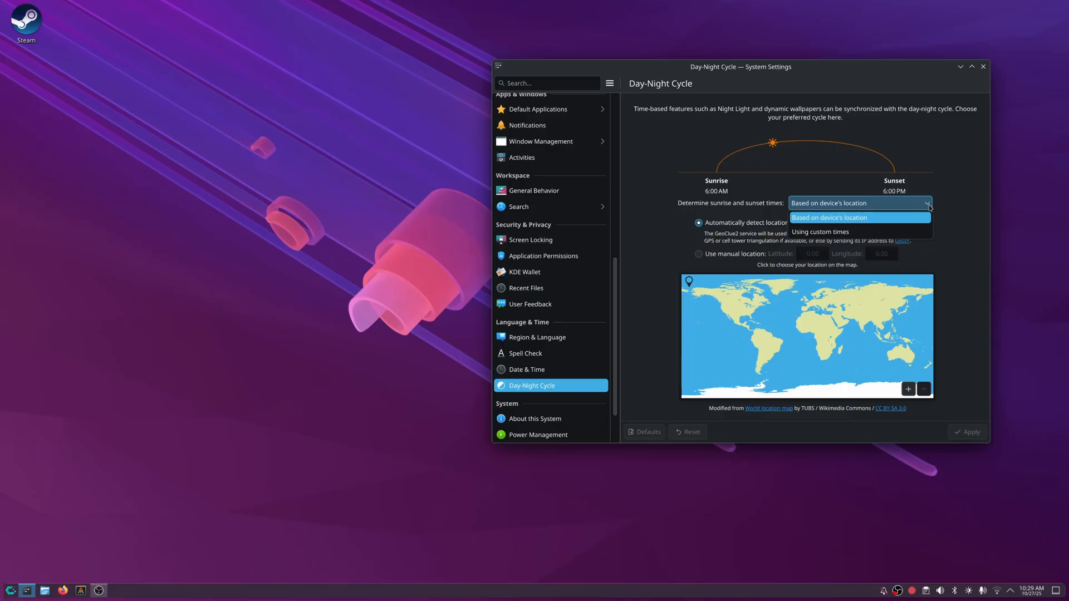
click(821, 232)
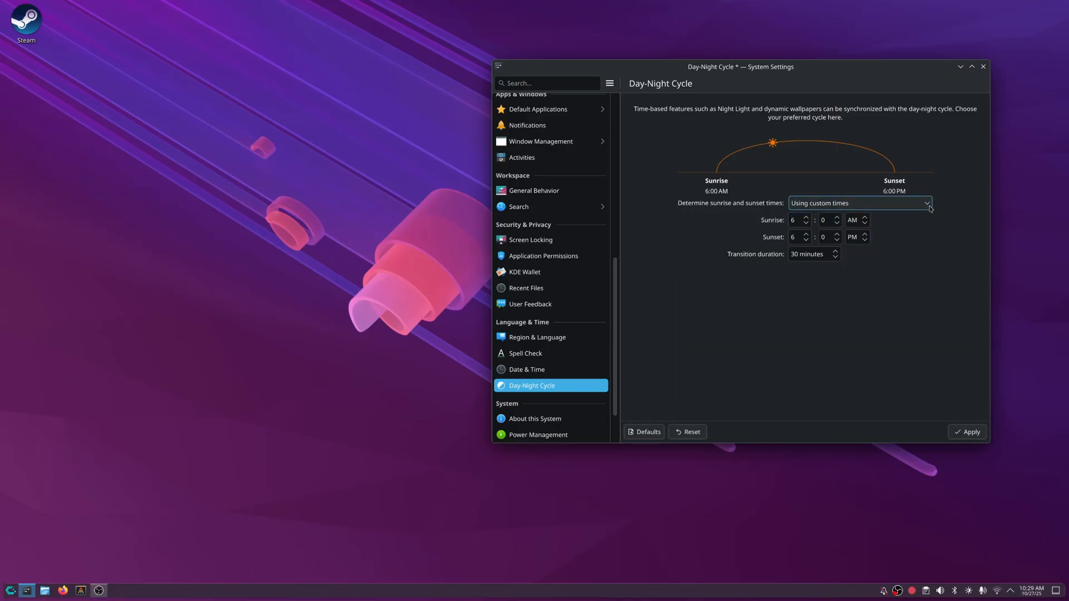
click(857, 203)
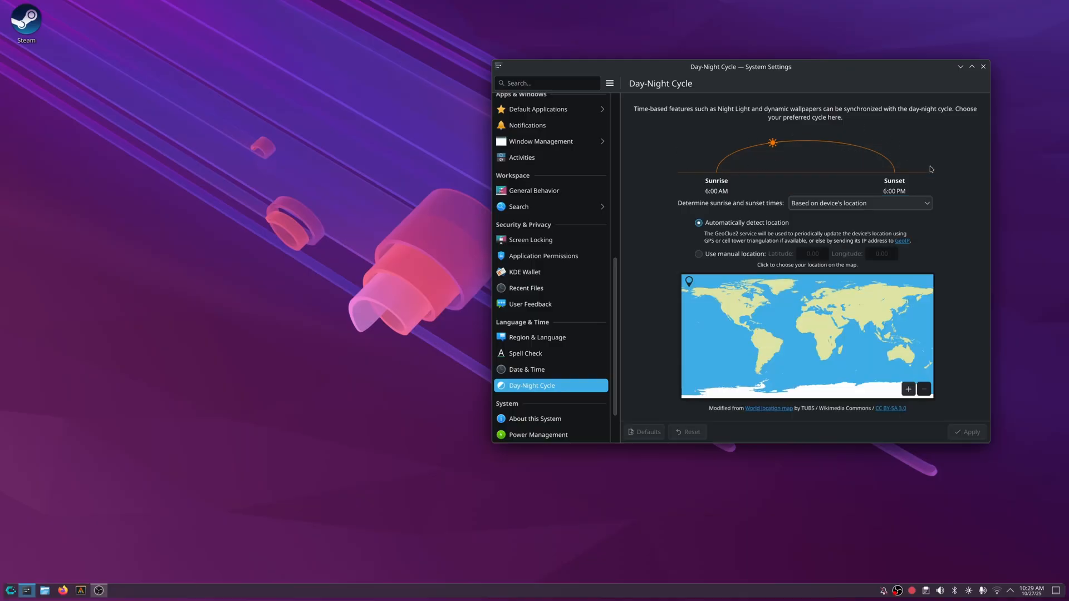
mouse_move(624, 245)
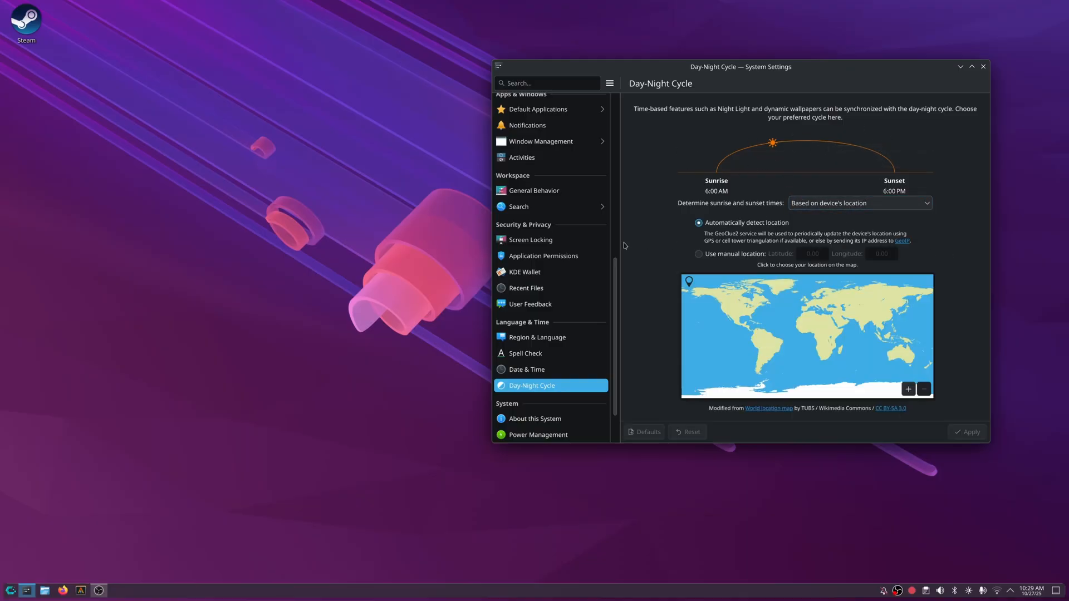
scroll(up, 3)
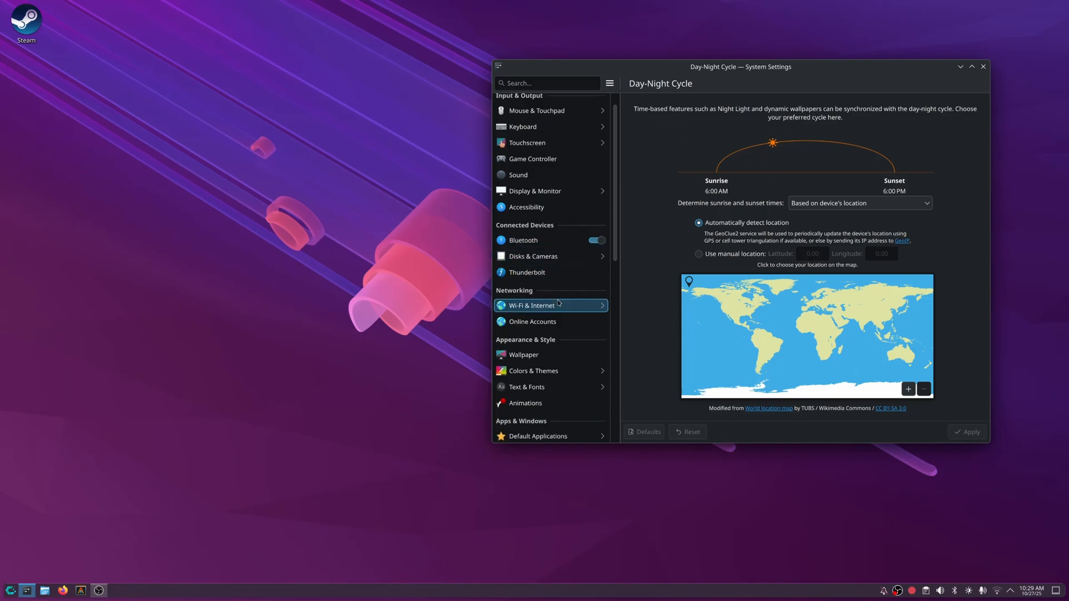
click(523, 354)
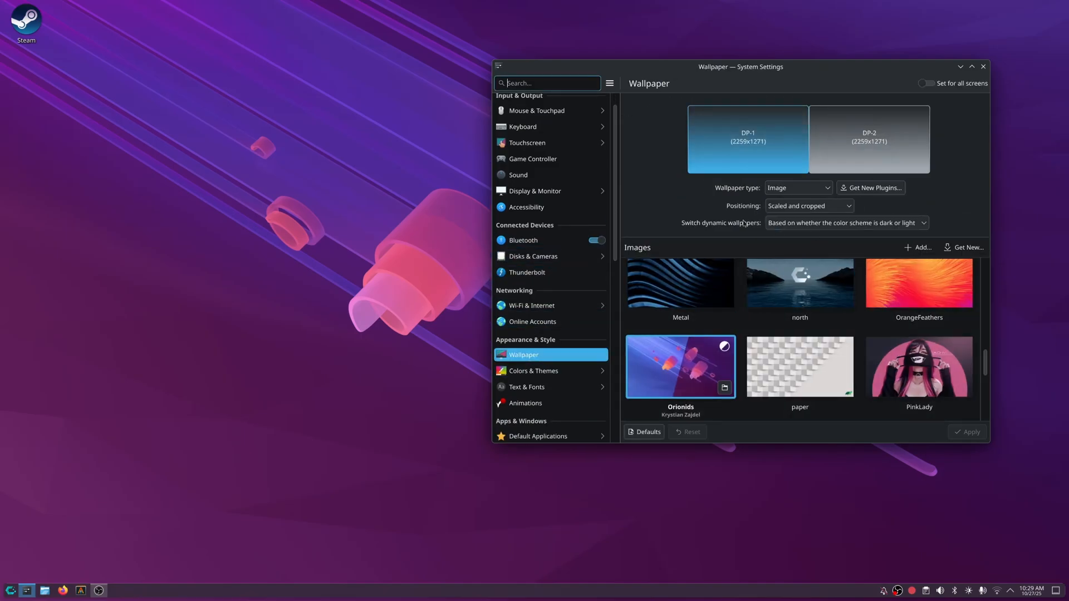
mouse_move(823, 71)
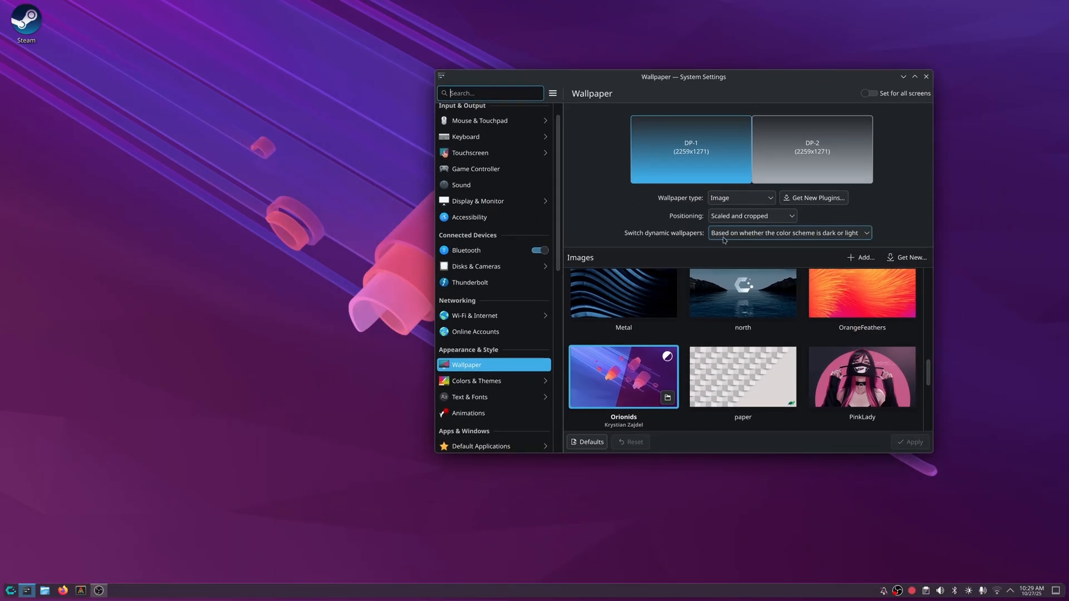
mouse_move(795, 238)
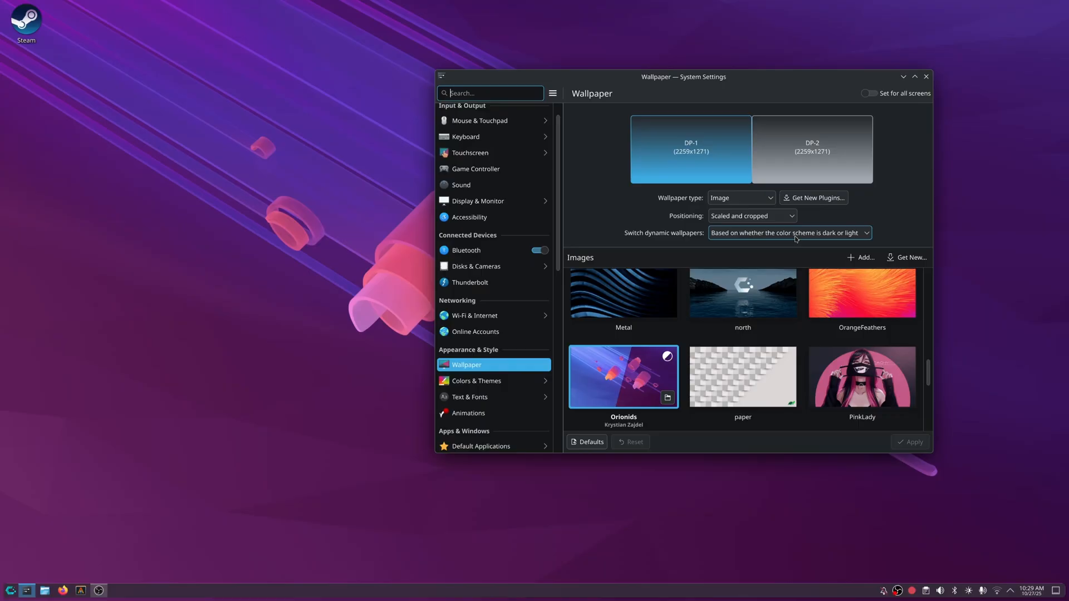
click(788, 233)
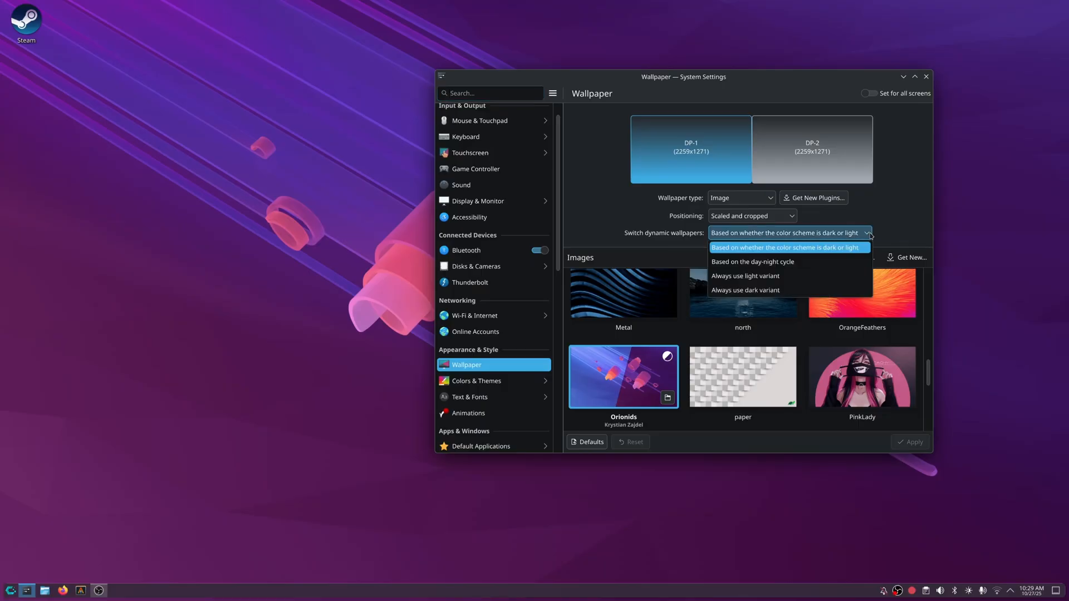
mouse_move(753, 261)
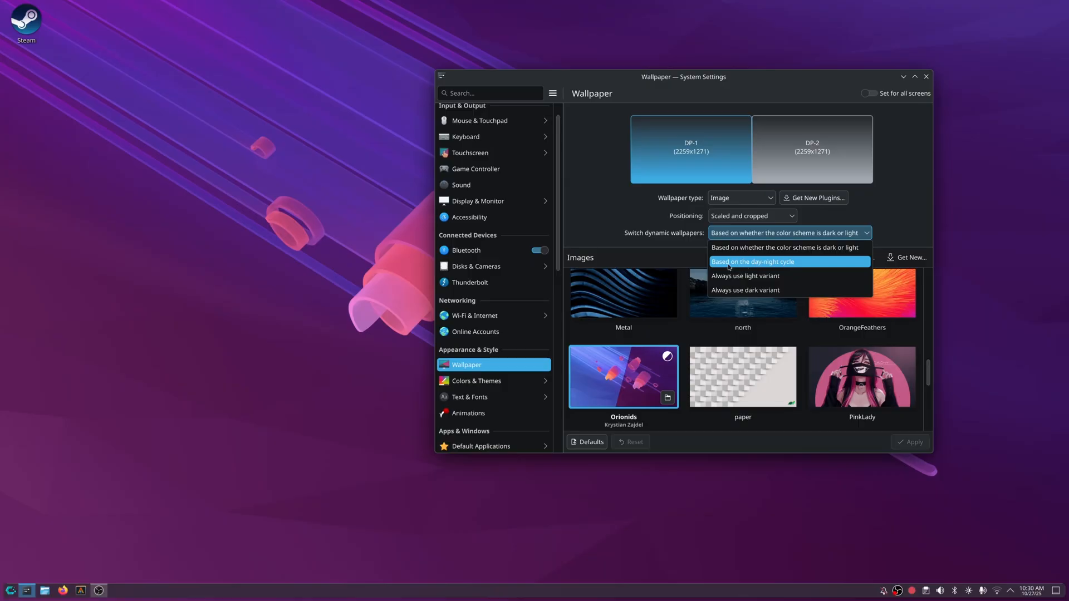
click(753, 261)
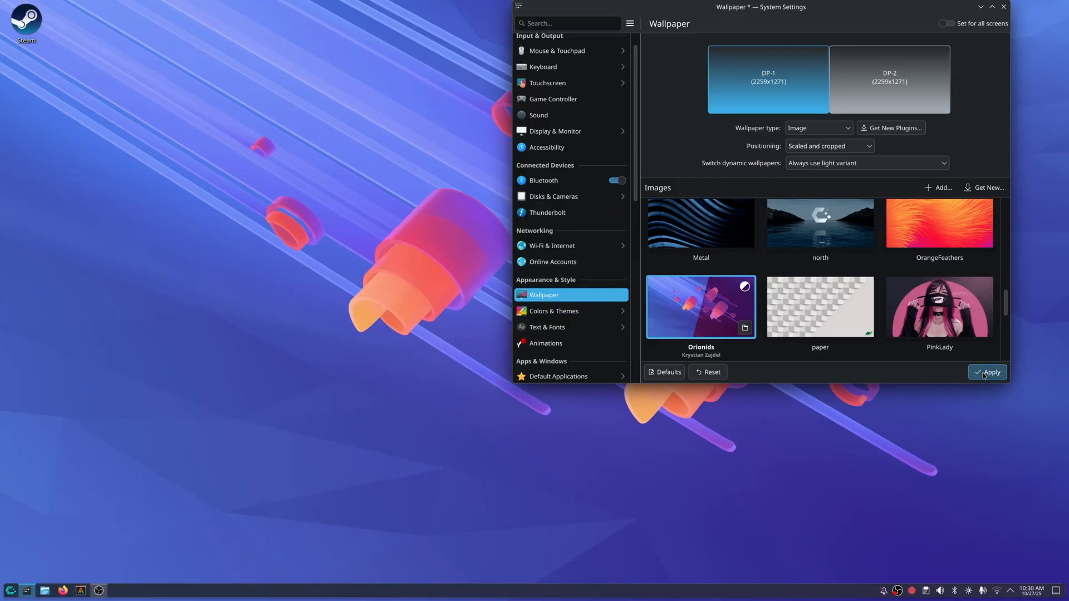
click(987, 372)
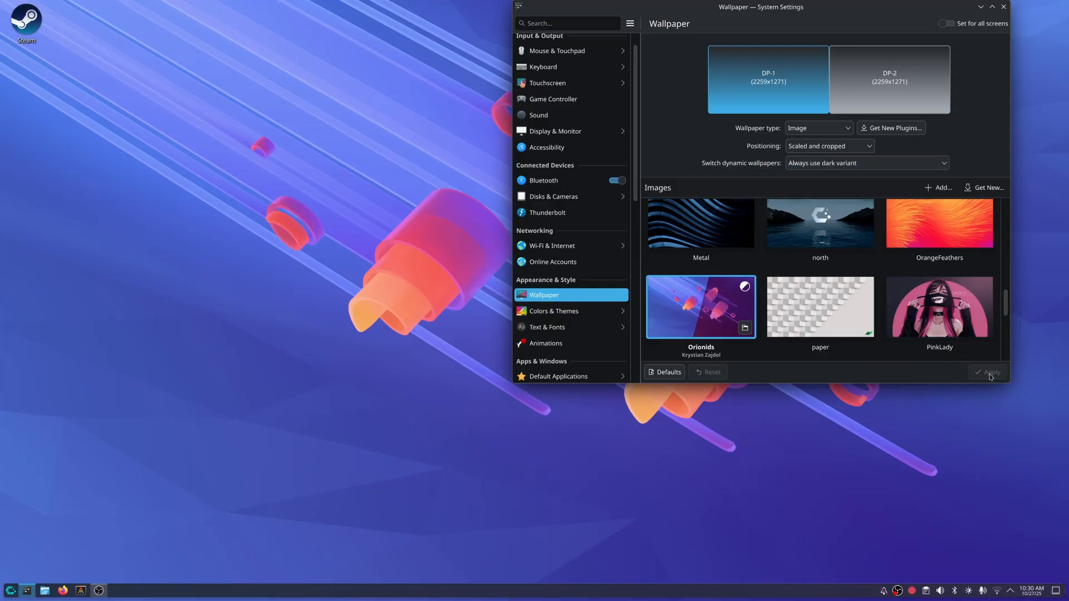
click(866, 162)
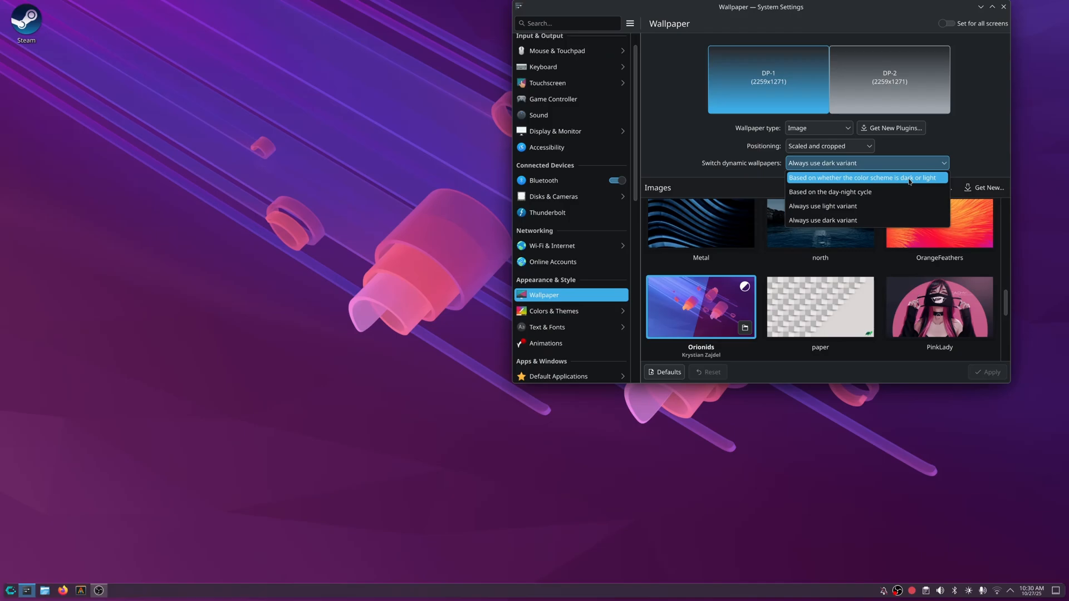
click(864, 178)
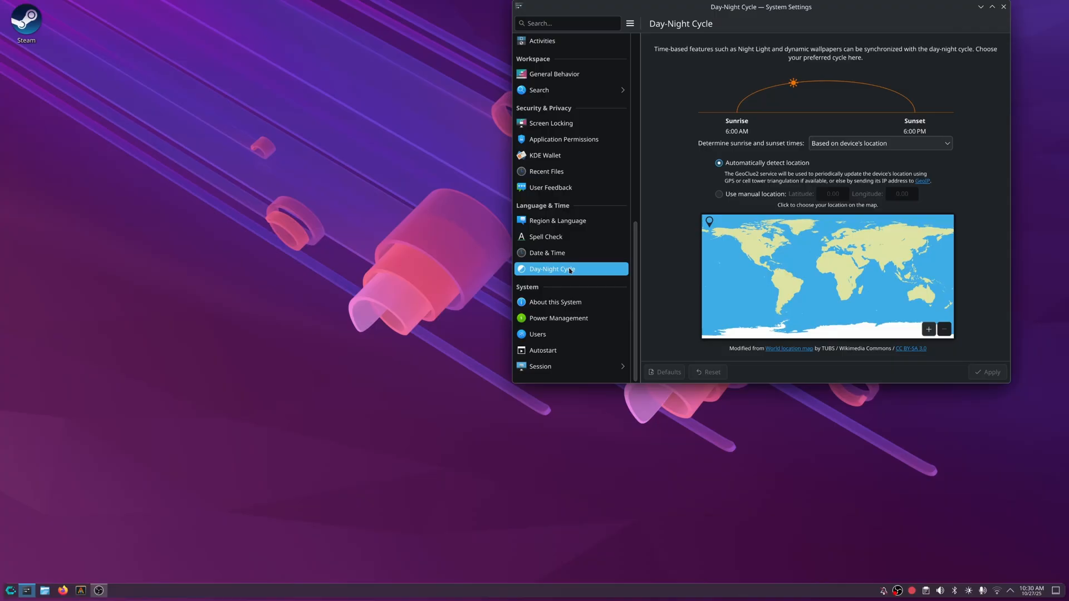
Switch to custom times and apply a 10:30 AM sunrise with sunset left at 6:00 PM.
click(878, 143)
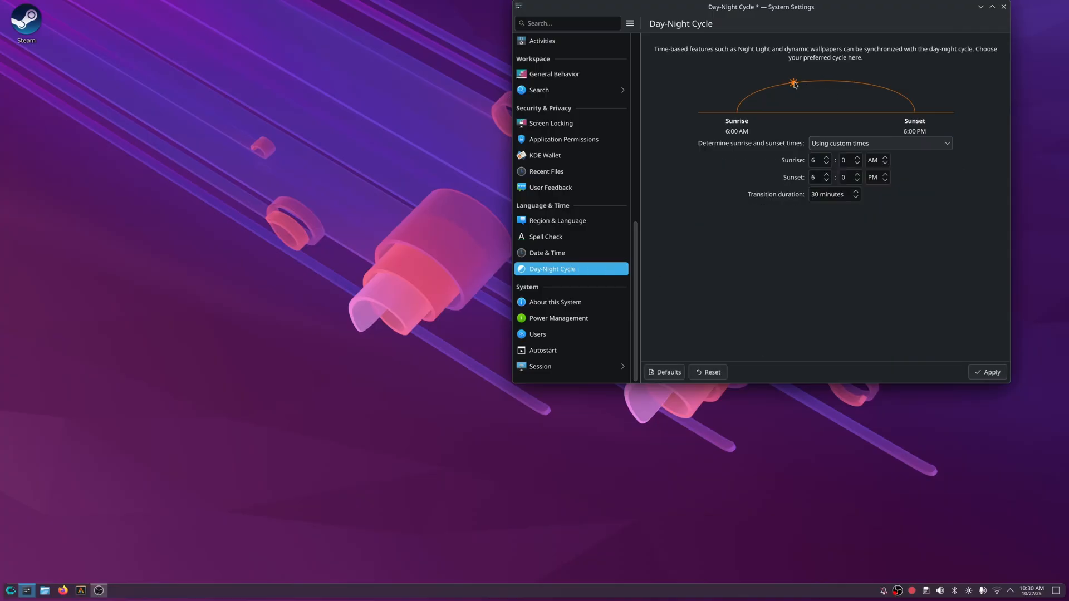
click(829, 194)
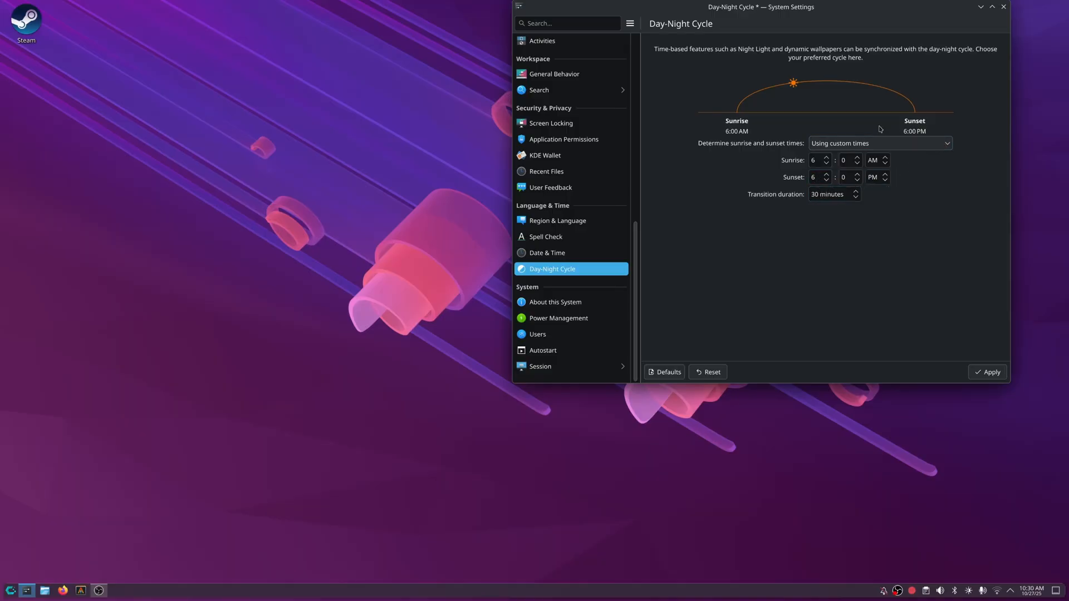
mouse_move(910, 128)
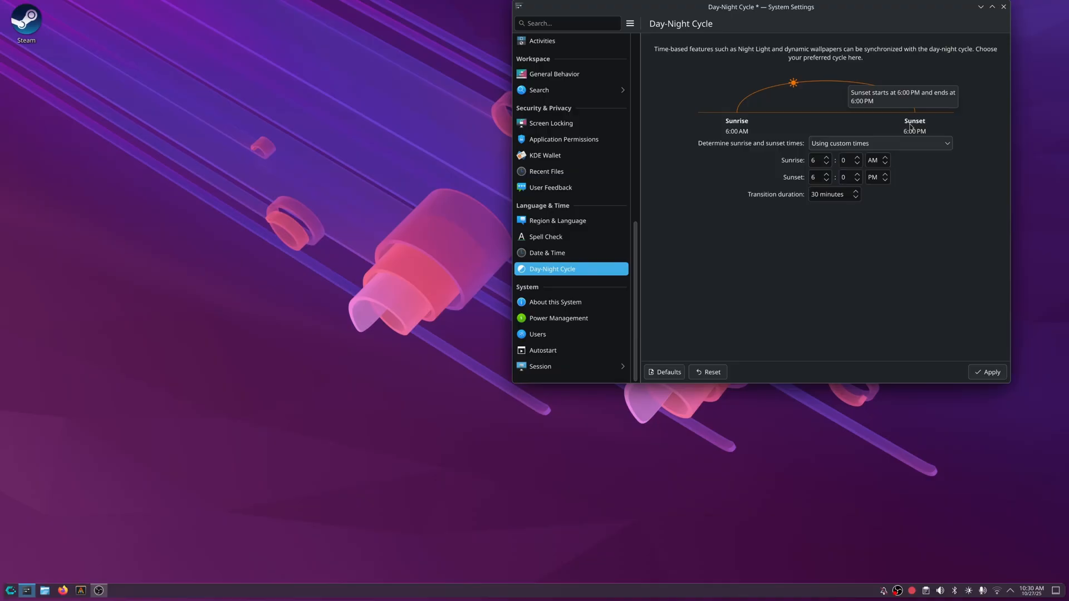
click(816, 159)
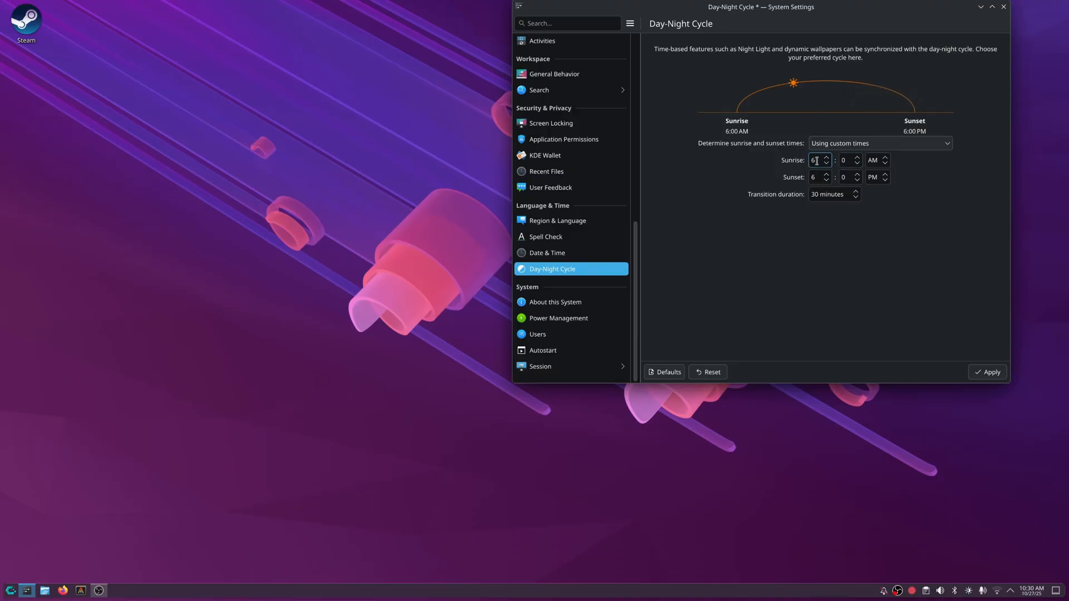
triple_click(816, 160)
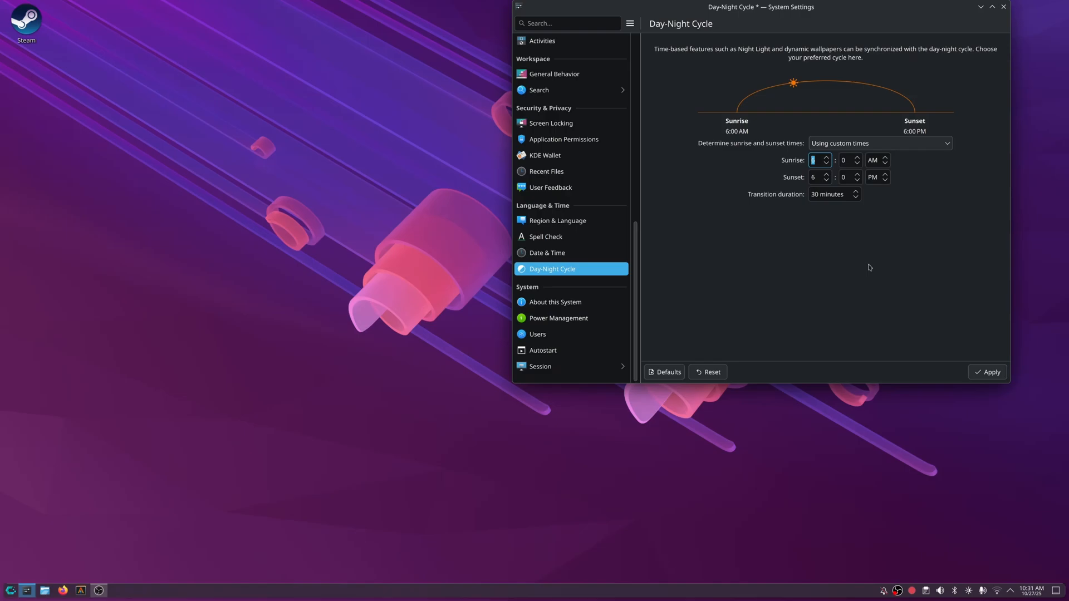
text(6)
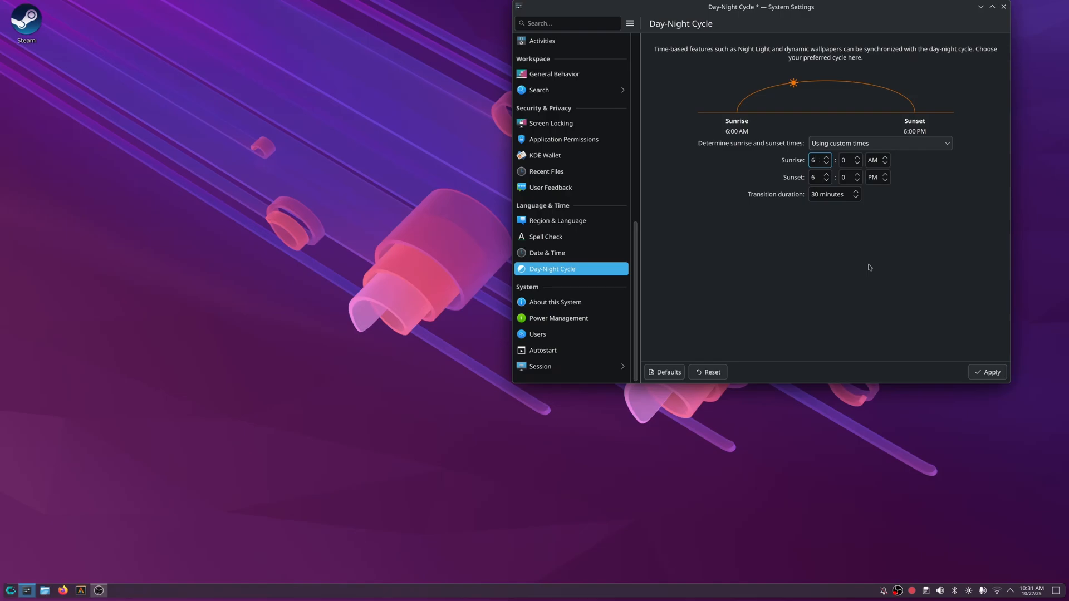
click(816, 159)
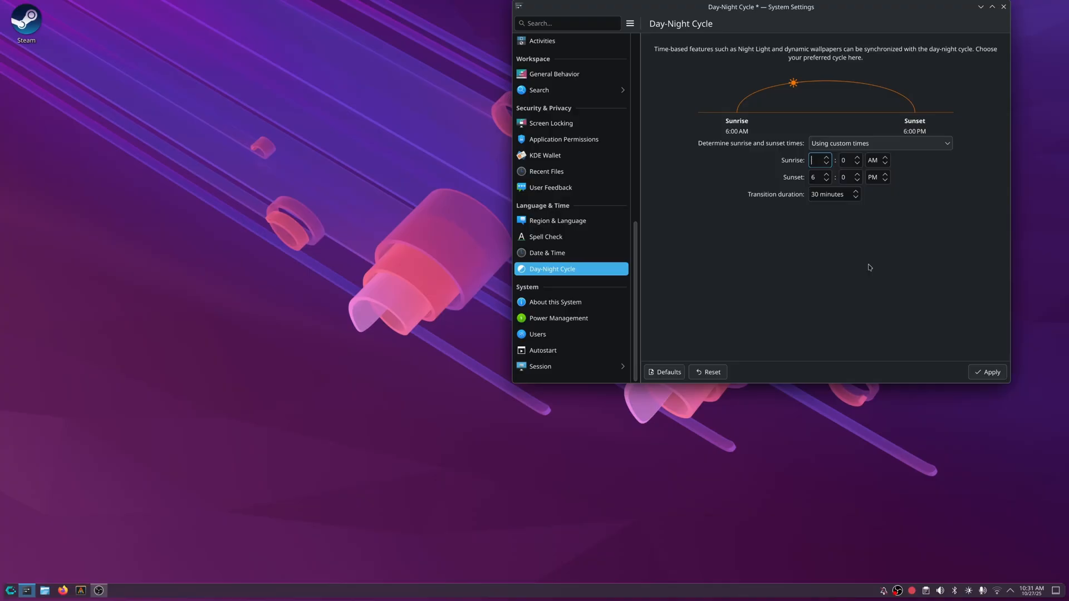
text(1)
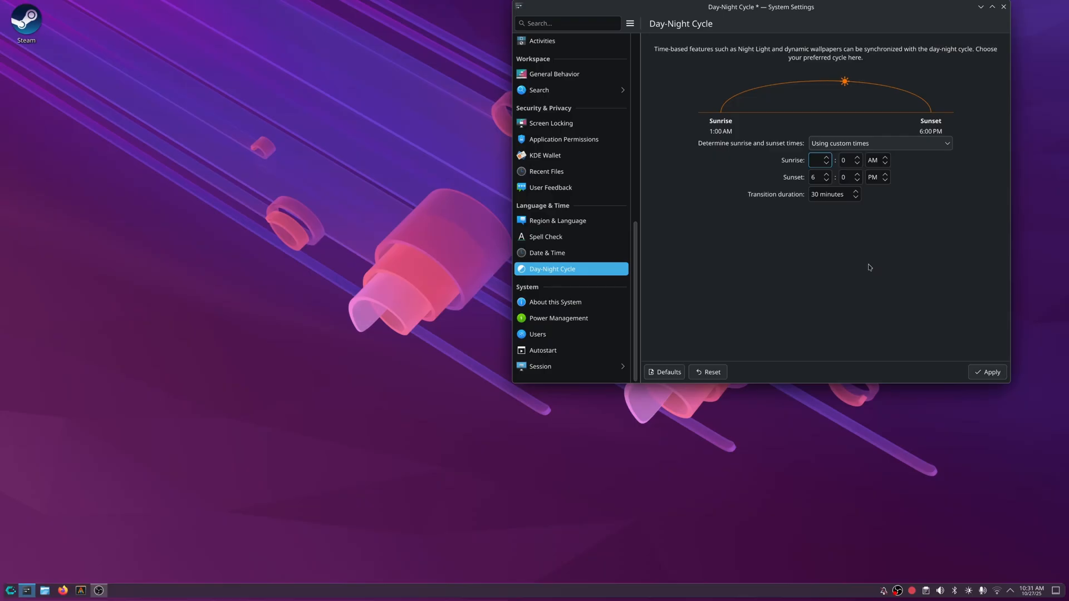
text(10)
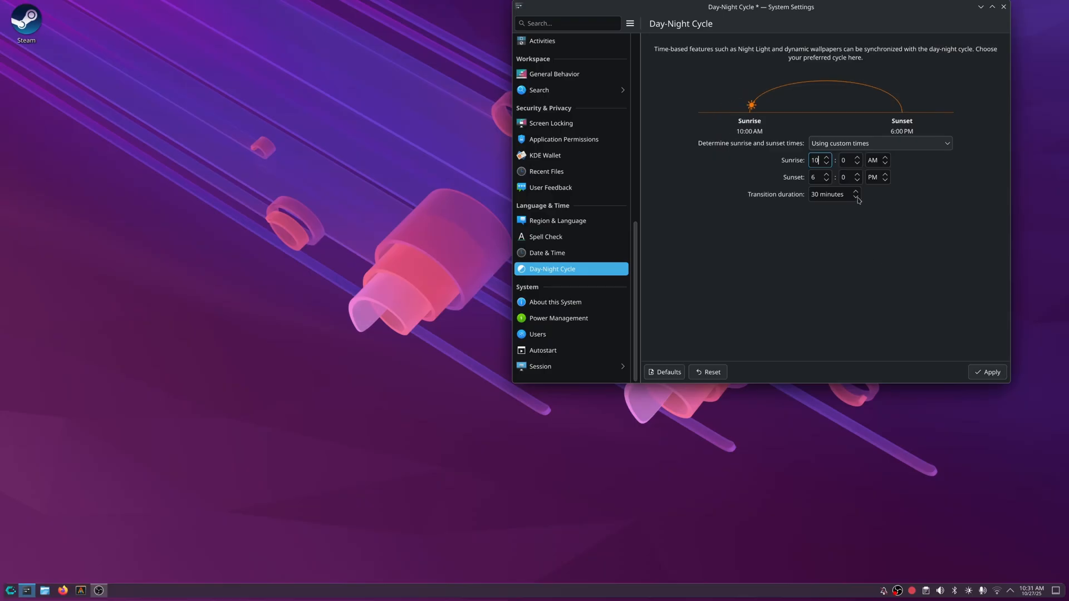
click(856, 157)
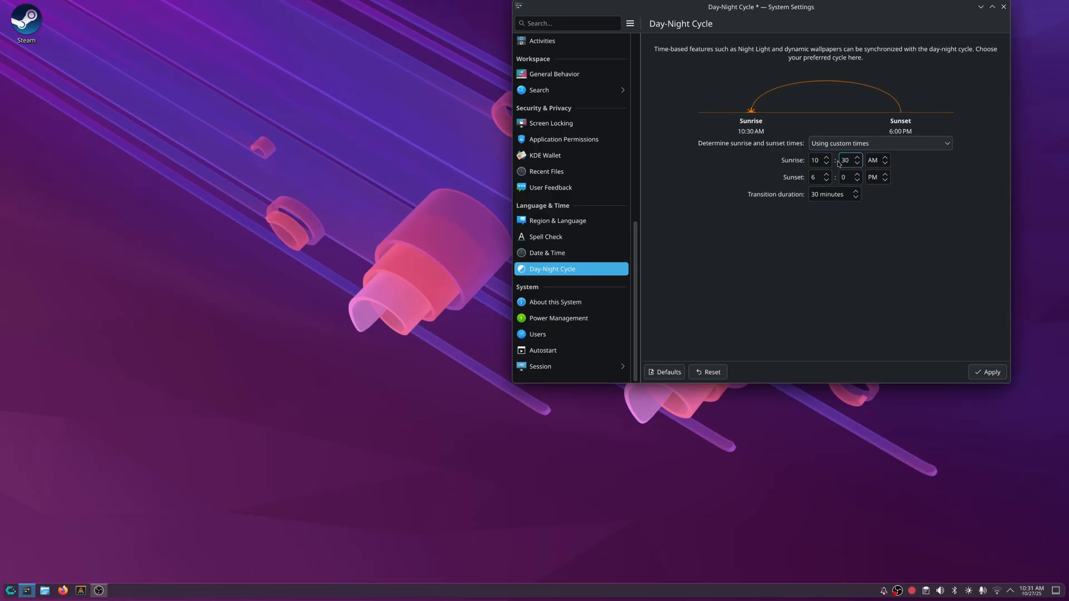
click(987, 372)
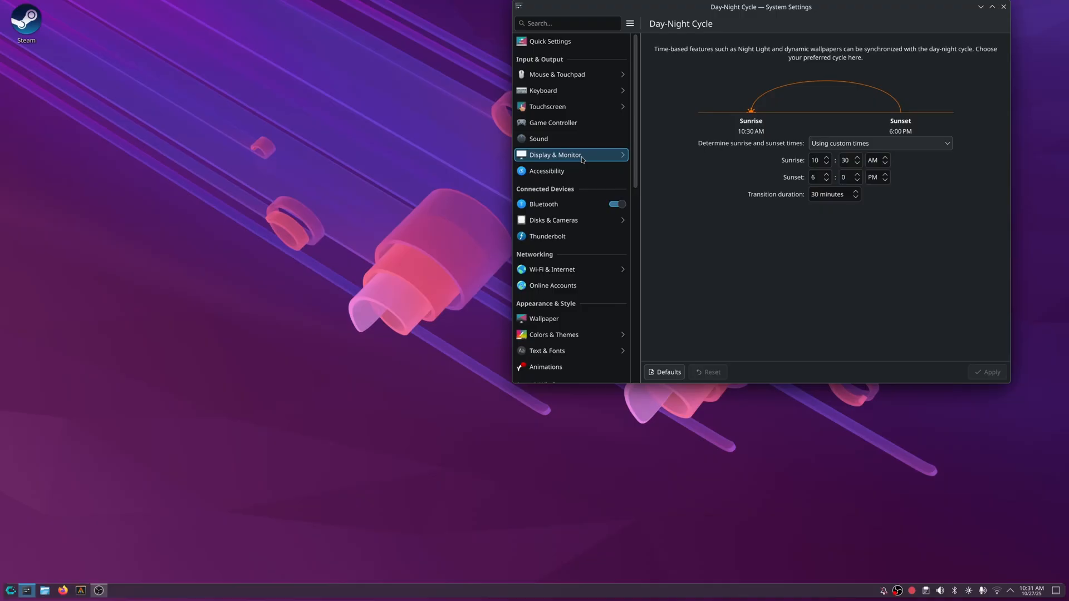
mouse_move(543, 90)
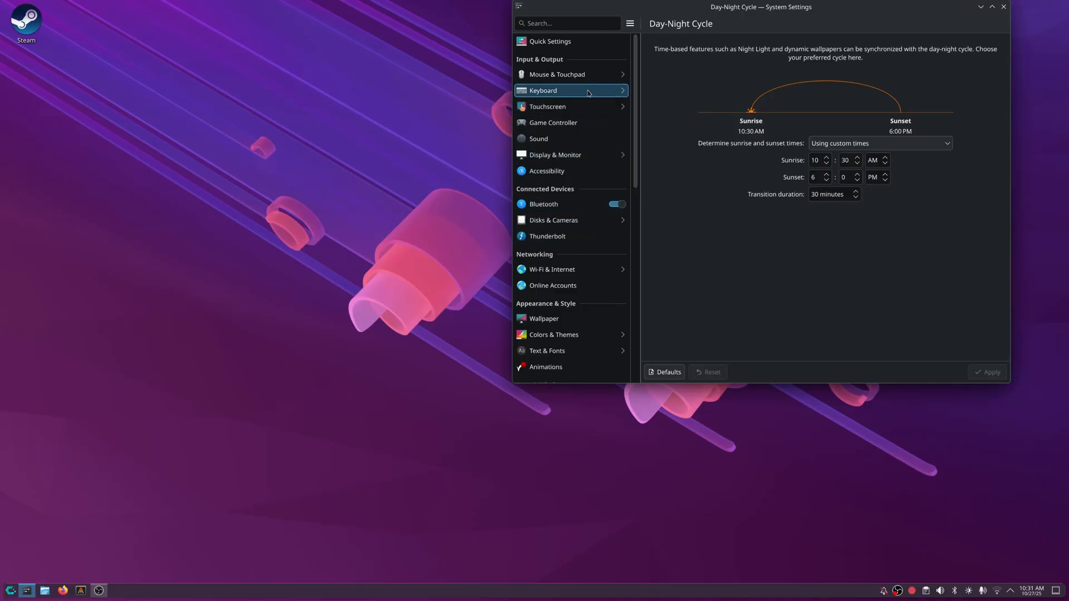
In Wallpaper settings, set dynamic wallpapers to switch based on the day-night cycle.
scroll(down, 3)
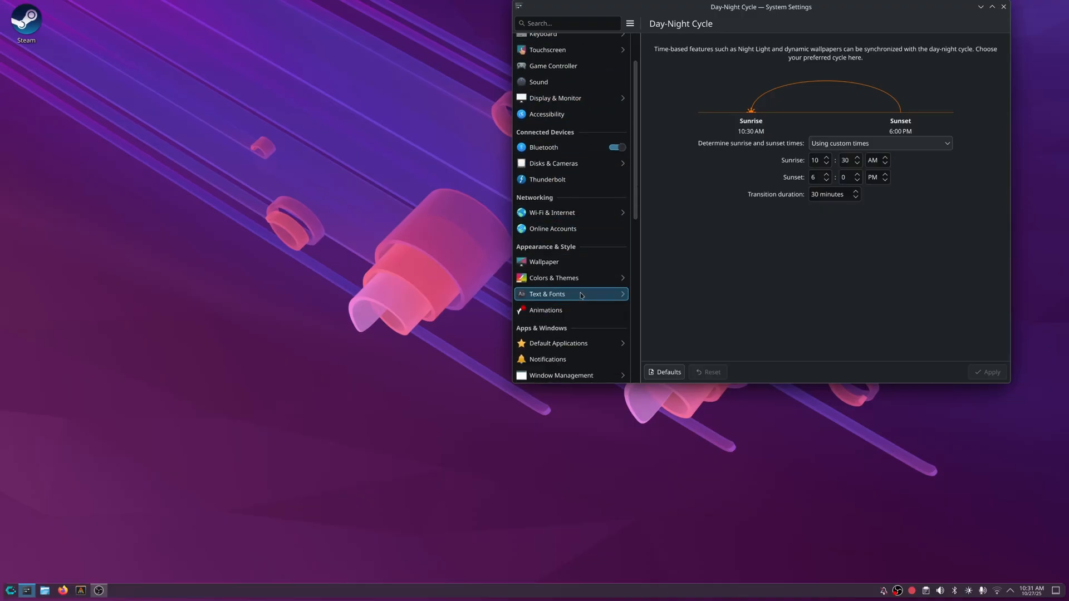
click(544, 262)
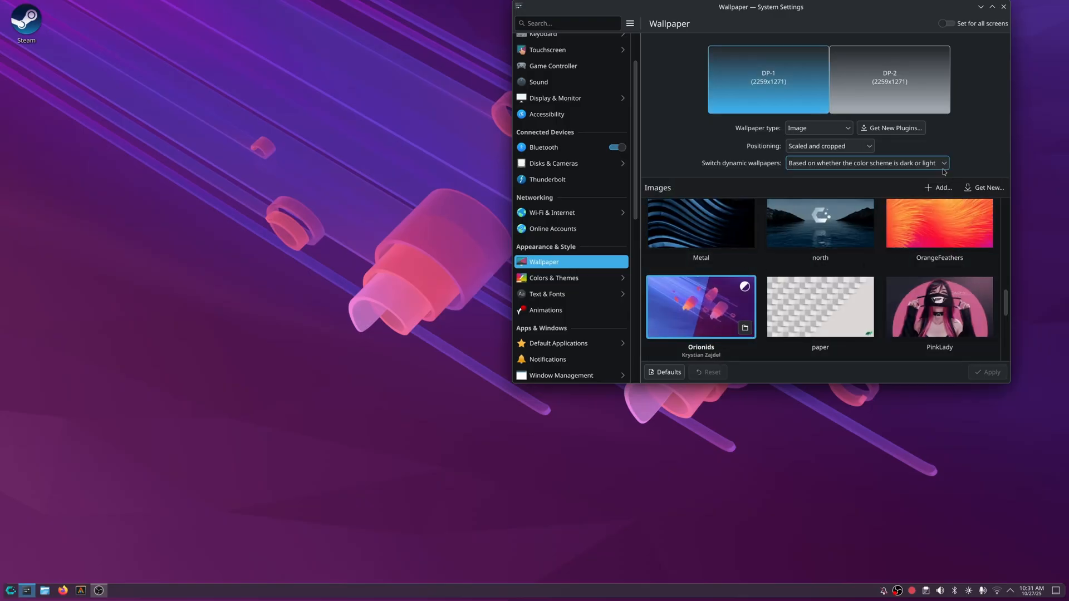
click(866, 162)
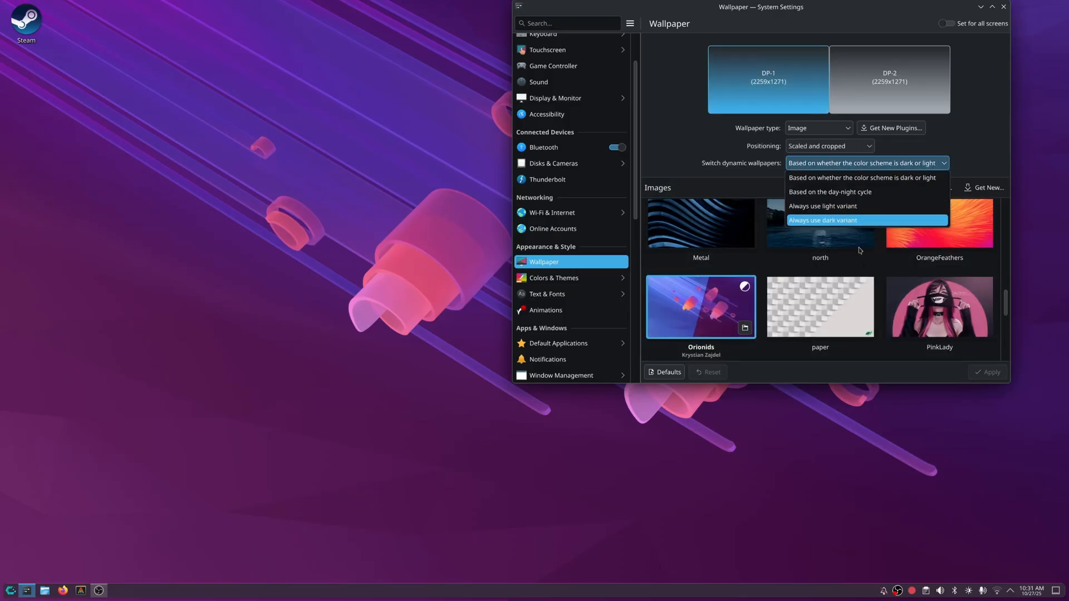
click(828, 192)
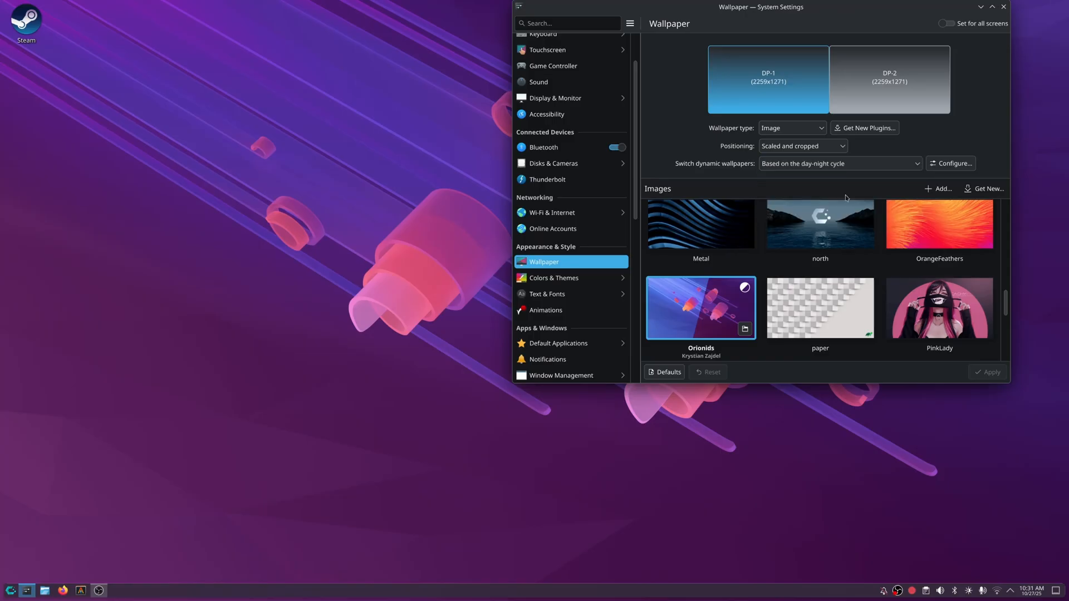
scroll(down, 3)
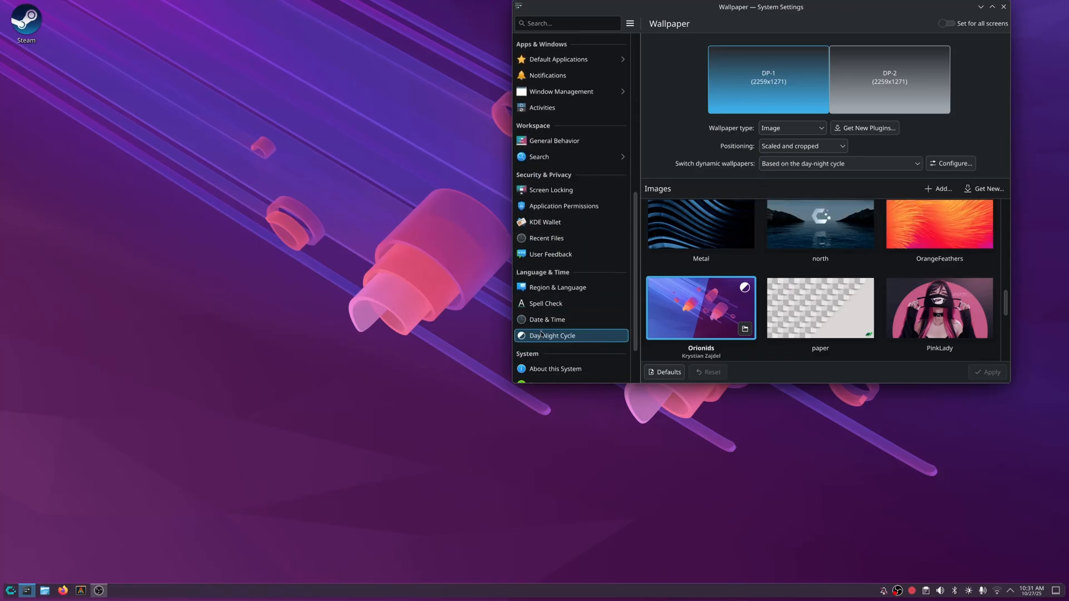
Apply a 5:30 AM custom sunrise, then set sunrise and sunset back to device location.
click(552, 336)
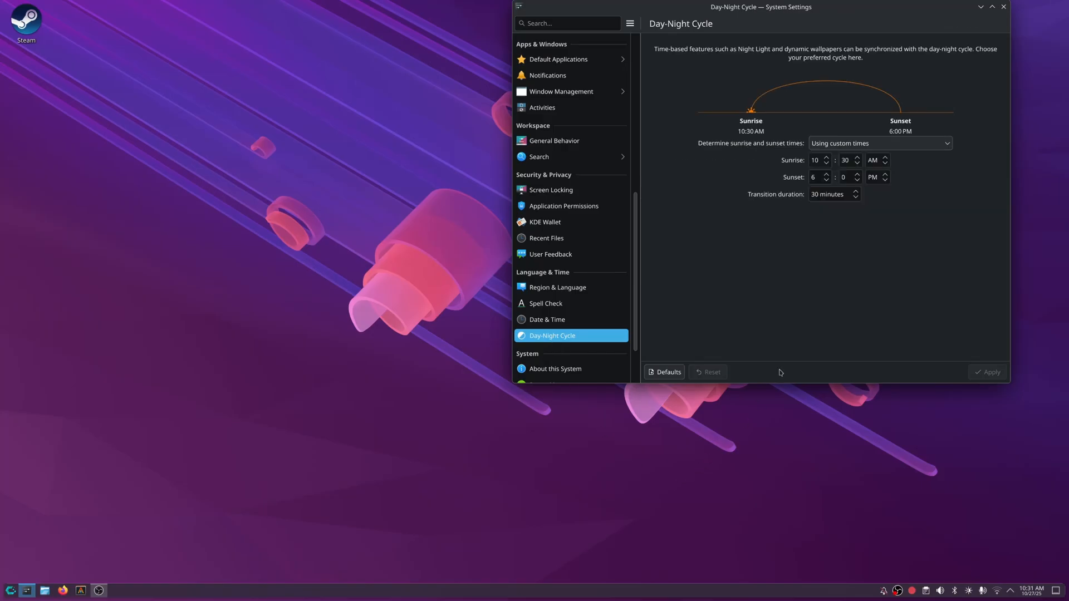
click(816, 159)
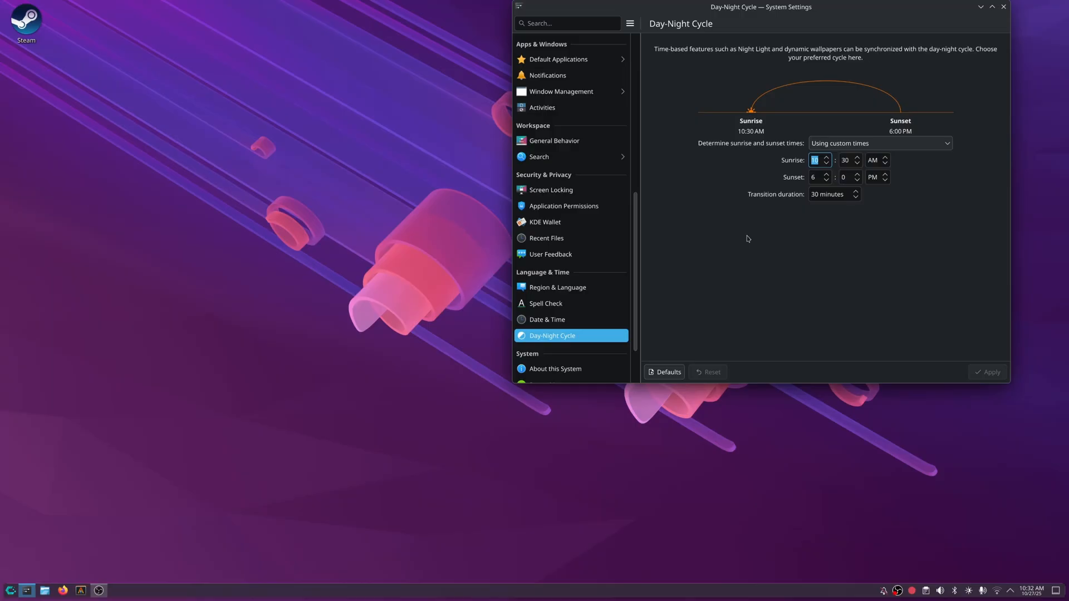
text(5)
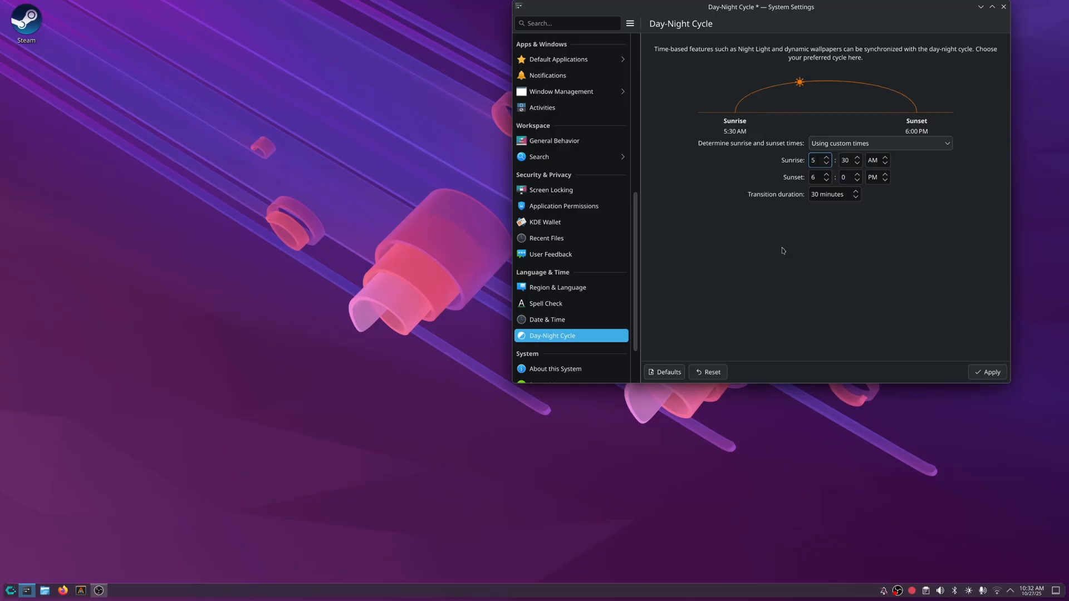
click(986, 372)
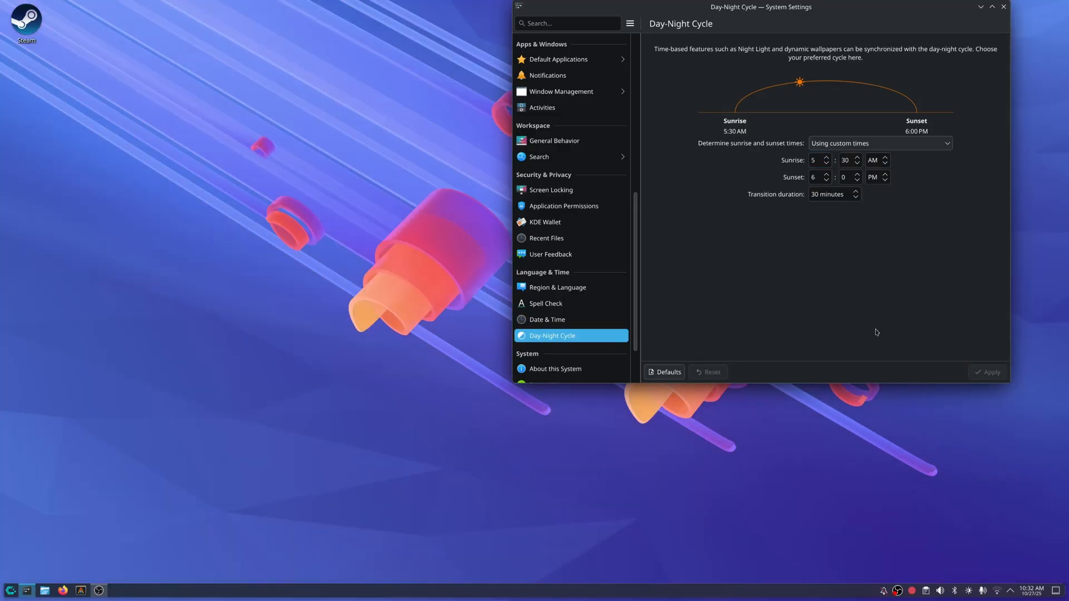
click(879, 144)
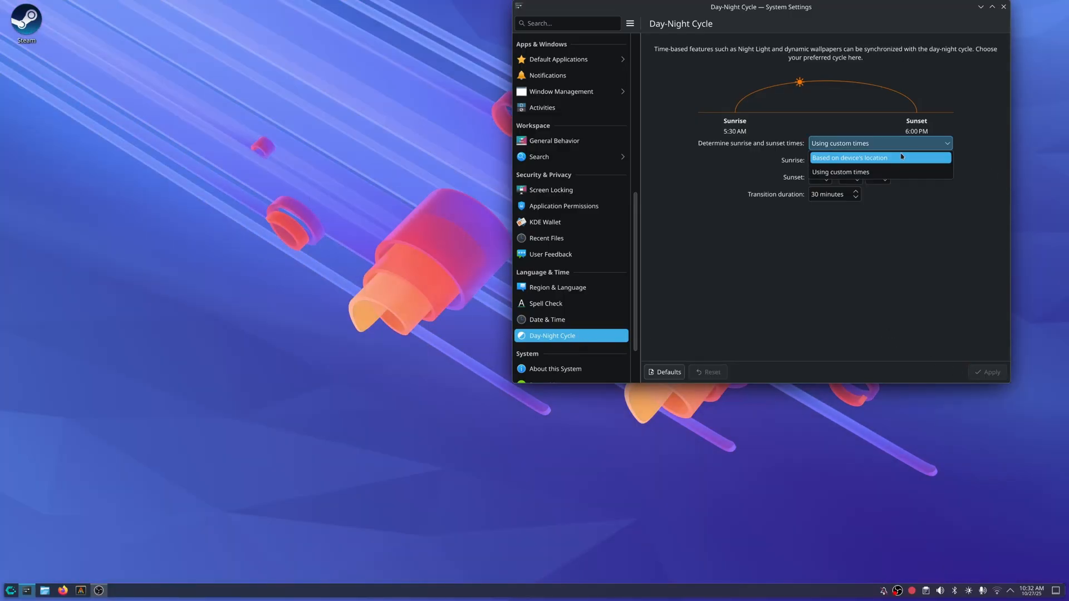
click(850, 157)
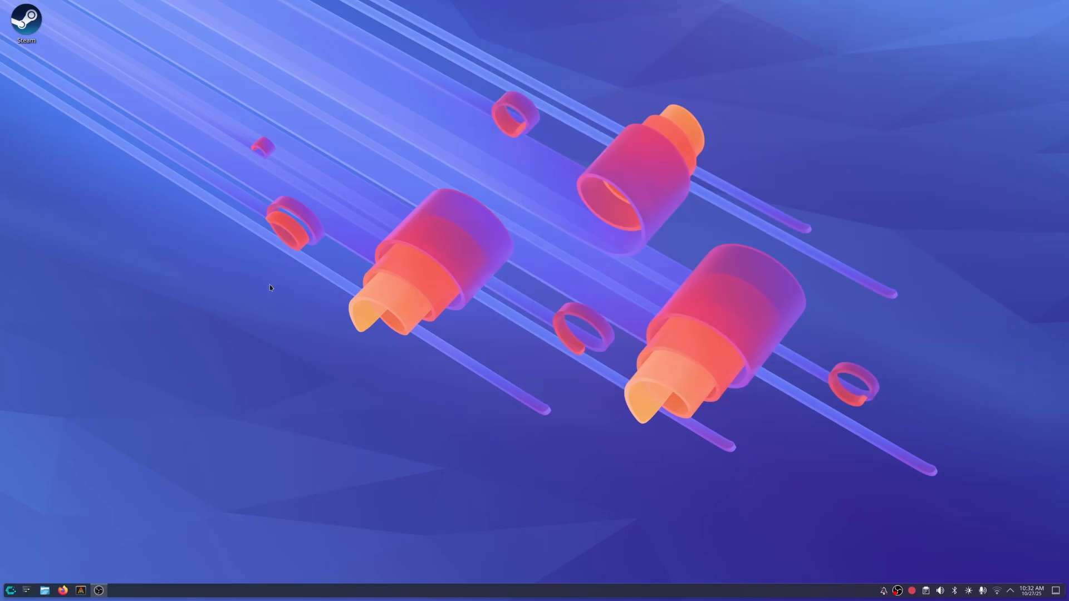
mouse_move(353, 351)
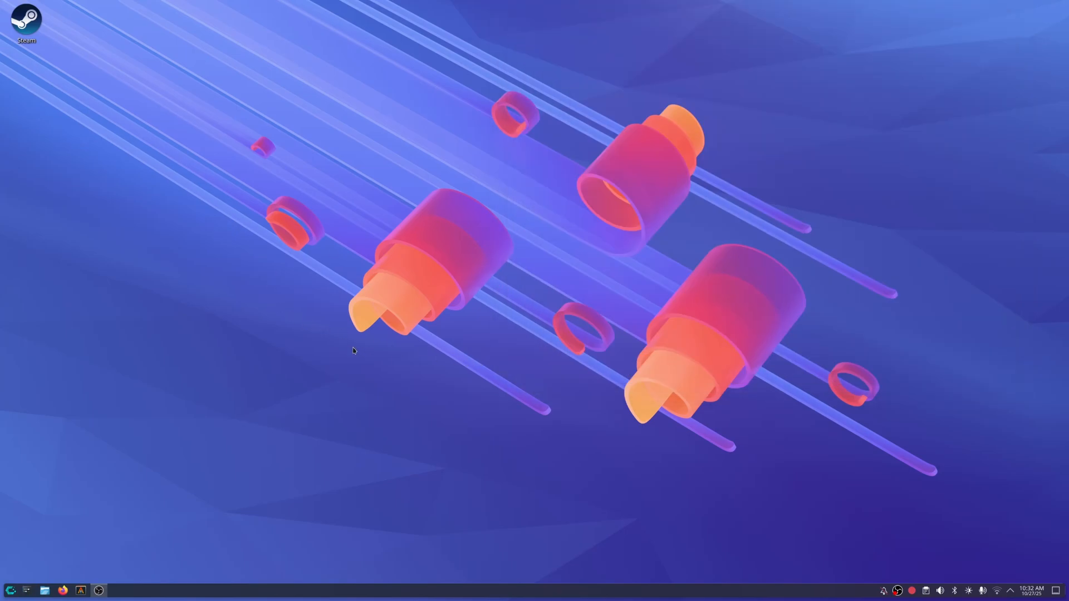
mouse_move(446, 319)
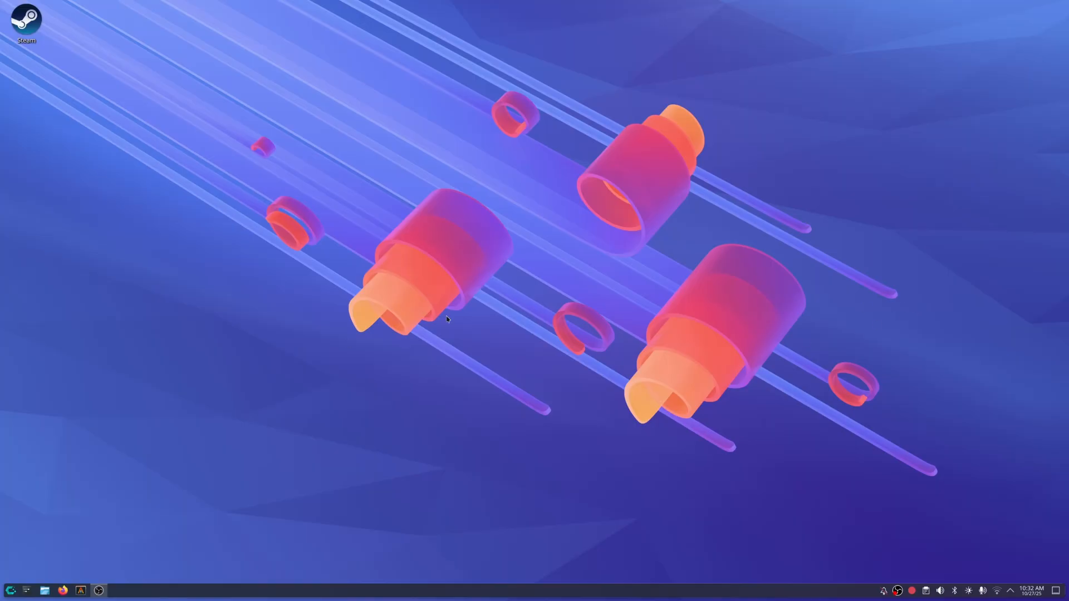
mouse_move(403, 354)
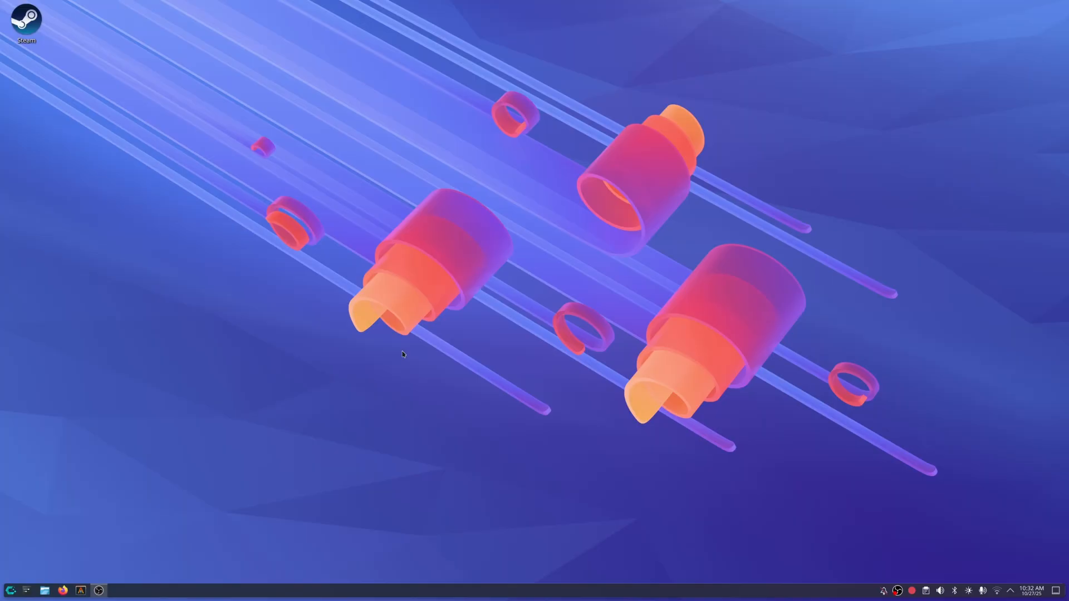
mouse_move(65, 591)
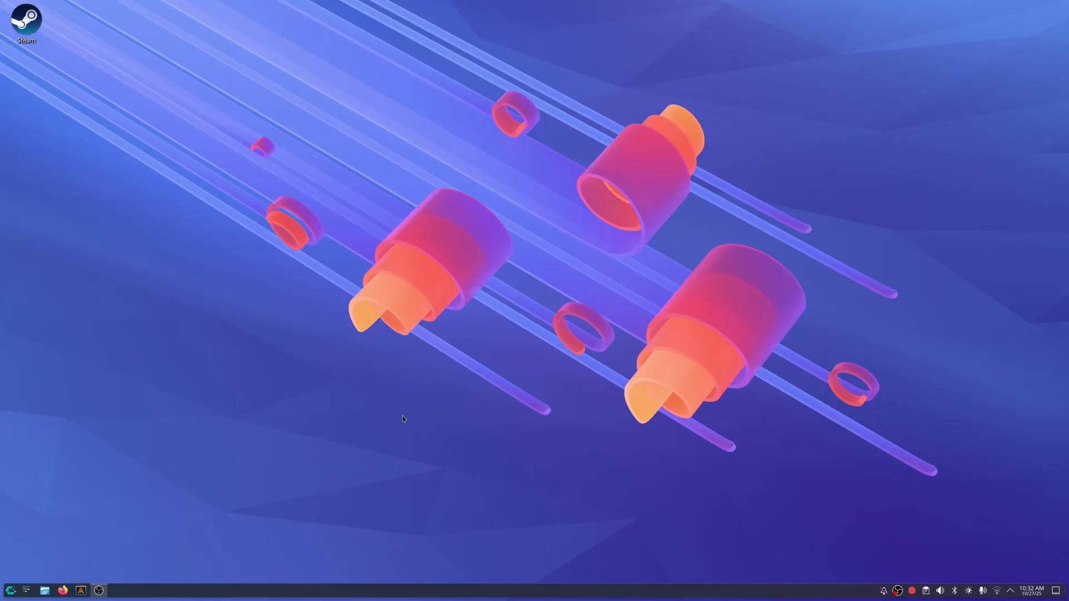
mouse_move(459, 387)
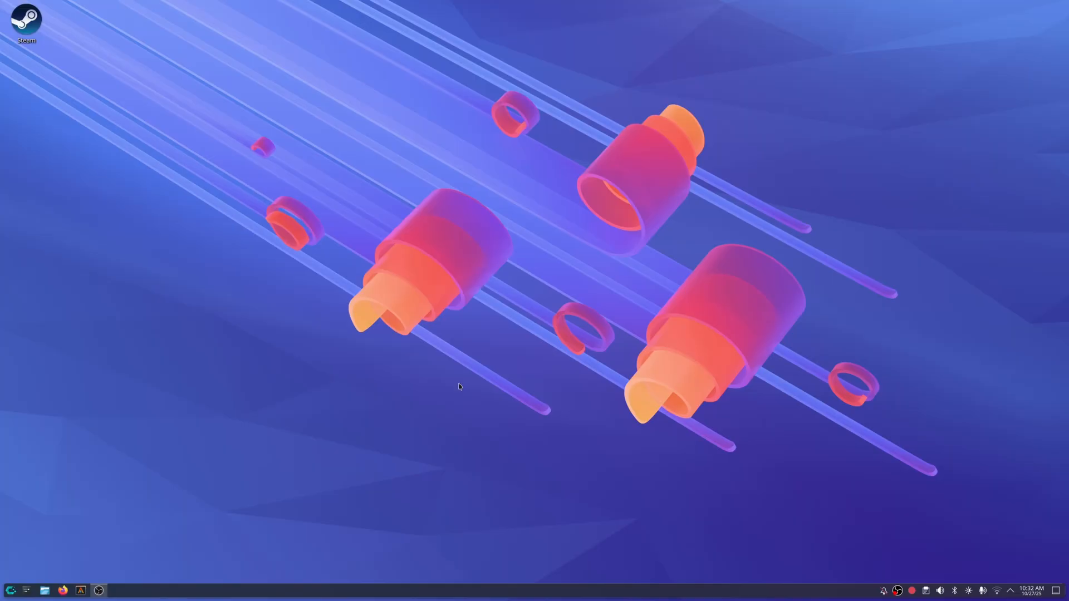
mouse_move(491, 428)
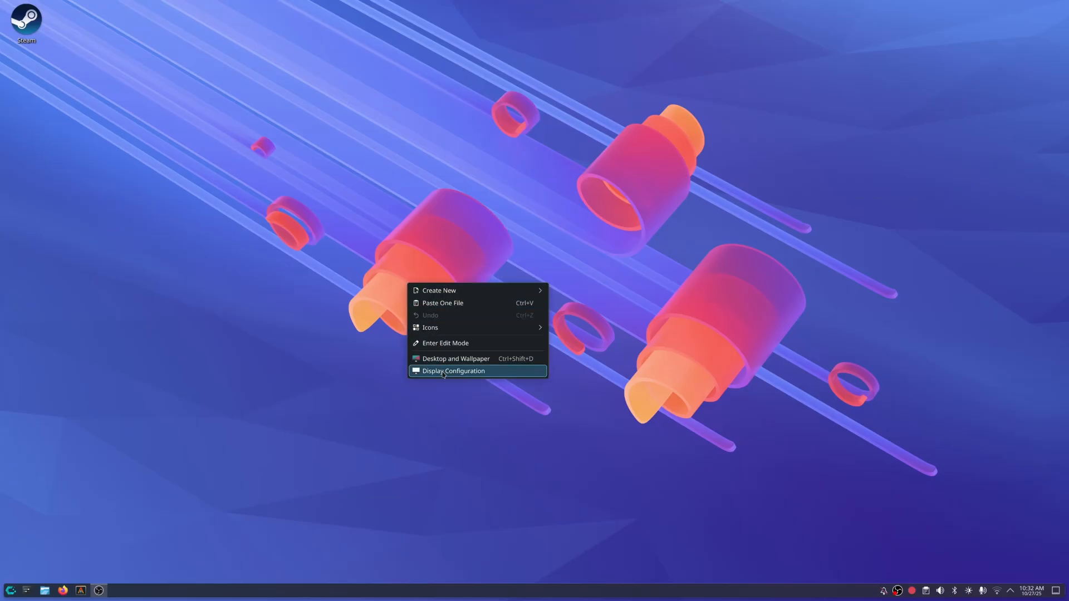
Go to Display Configuration and enlarge the window showing the two LG Ultra HD monitors.
click(453, 371)
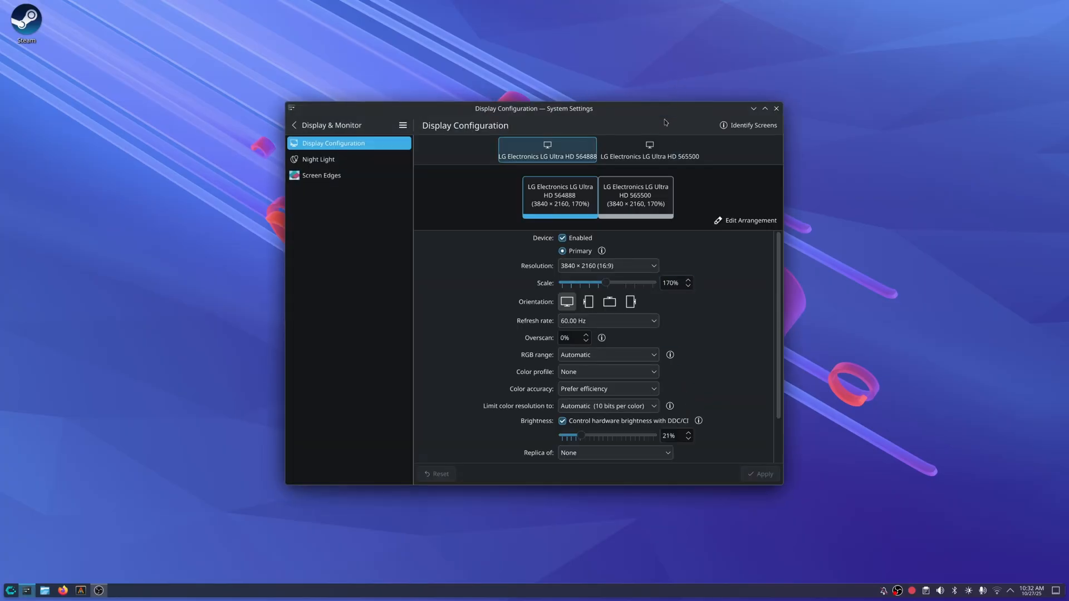
drag(533, 108, 533, 58)
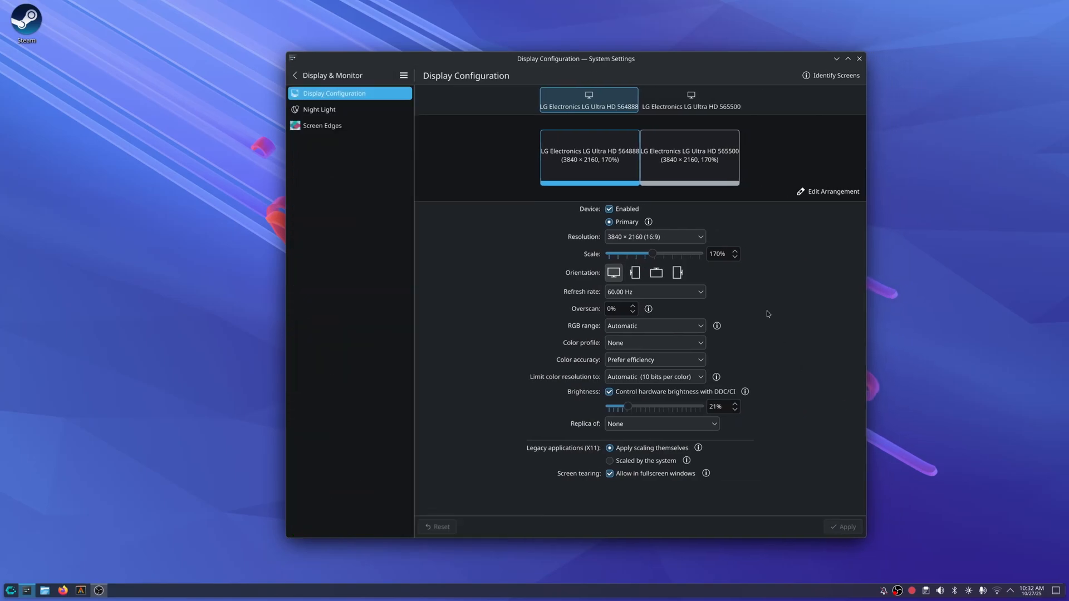
mouse_move(845, 394)
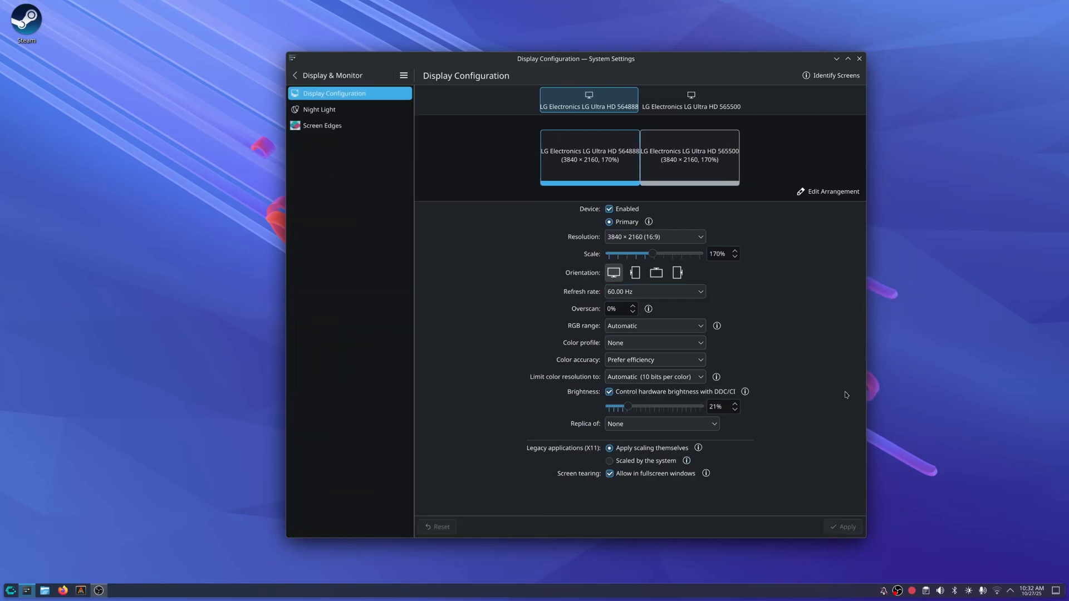
mouse_move(813, 354)
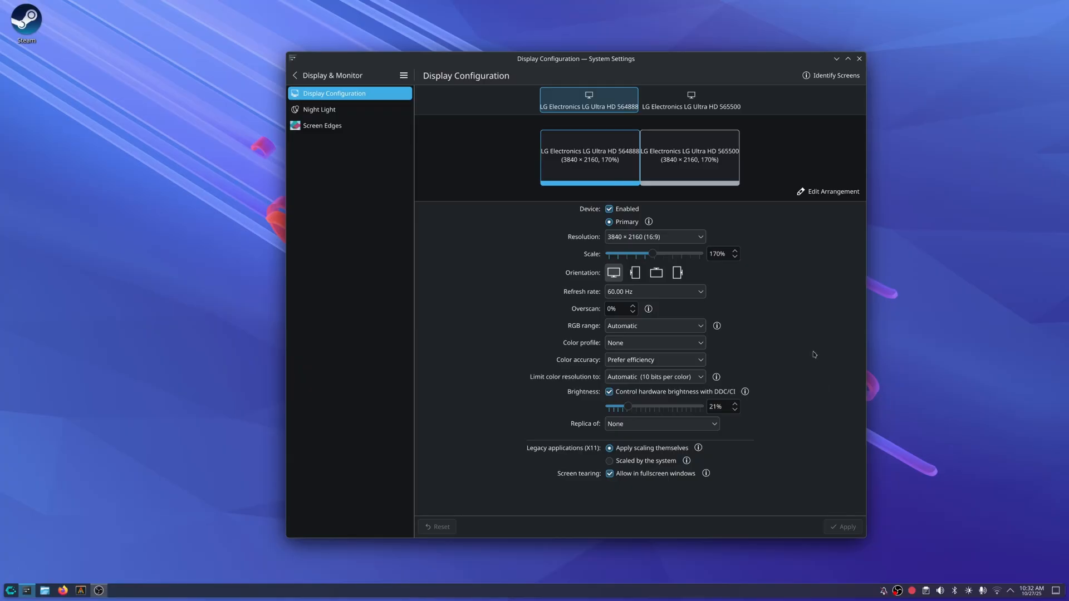
mouse_move(748, 247)
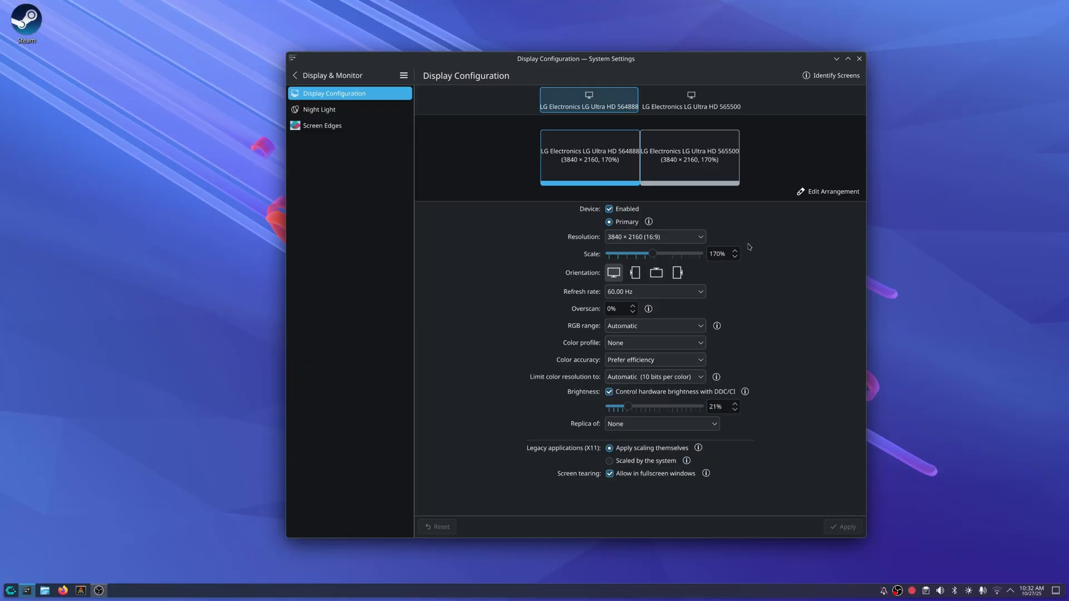
mouse_move(800, 436)
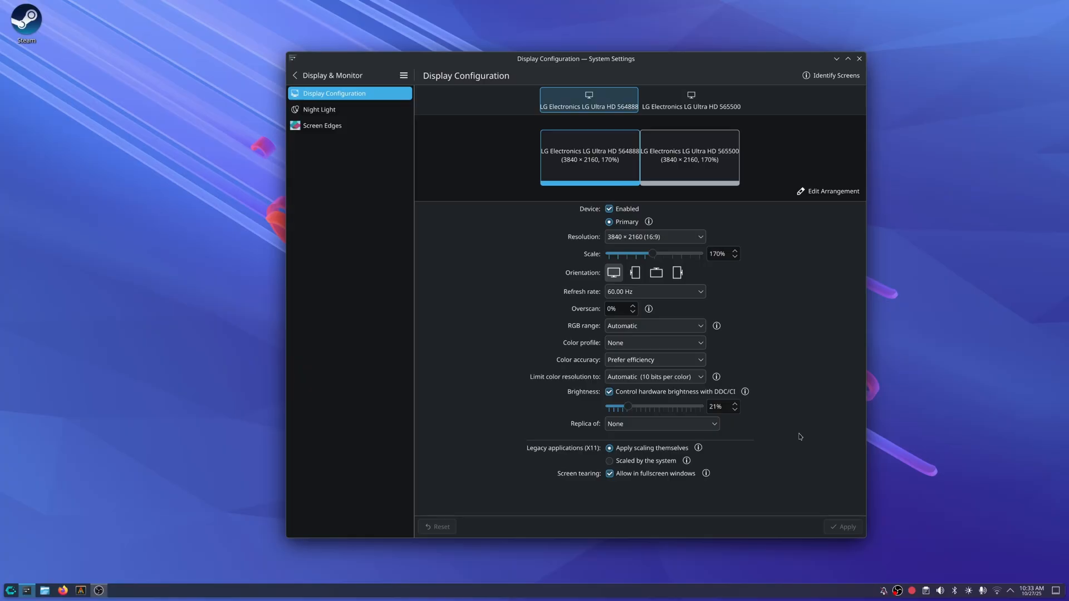
mouse_move(812, 388)
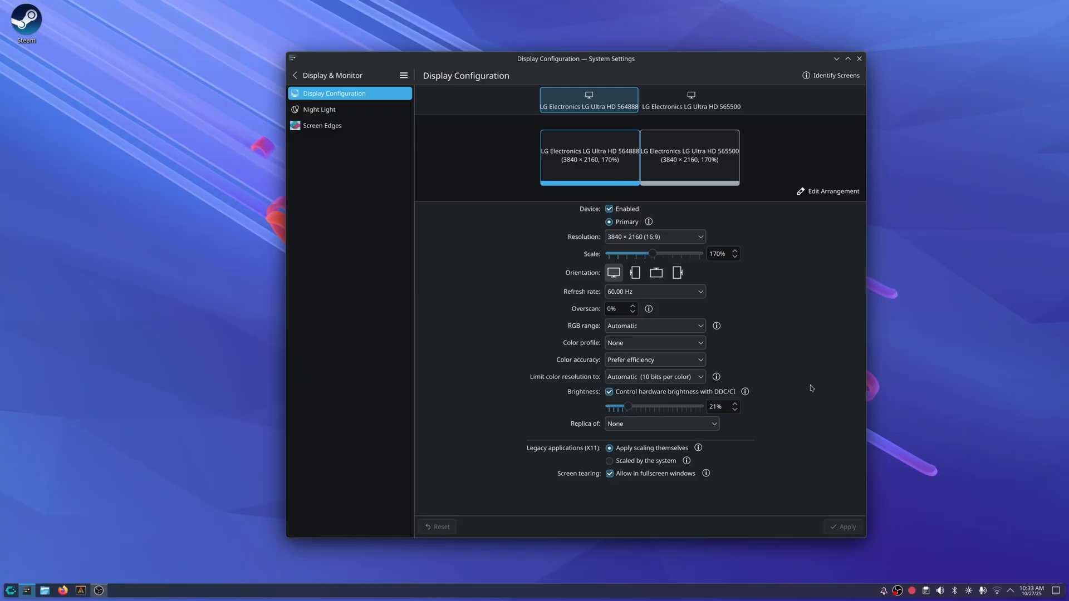
mouse_move(826, 378)
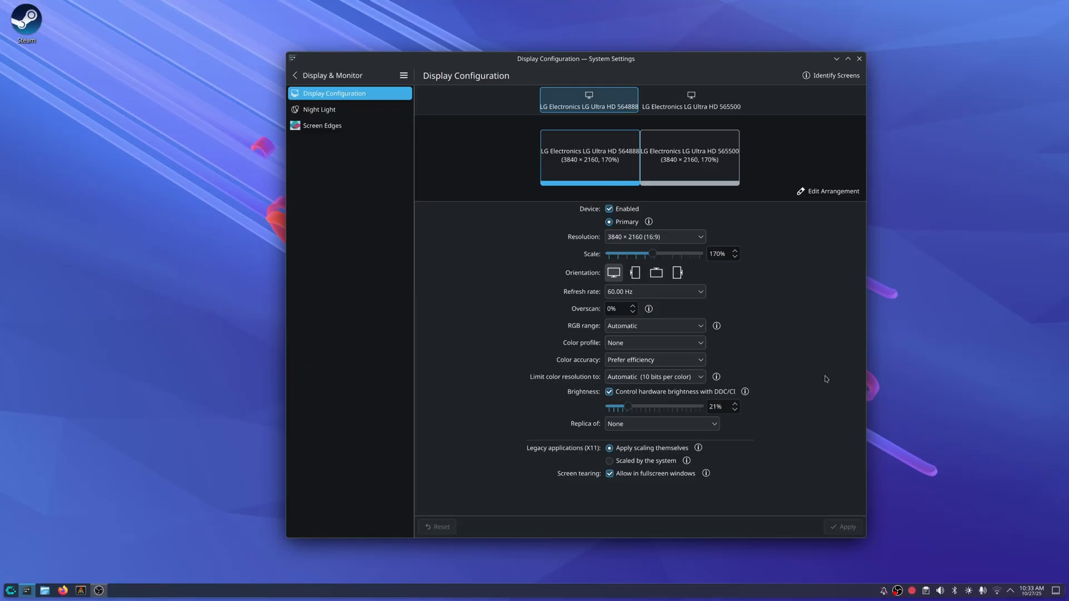
mouse_move(815, 378)
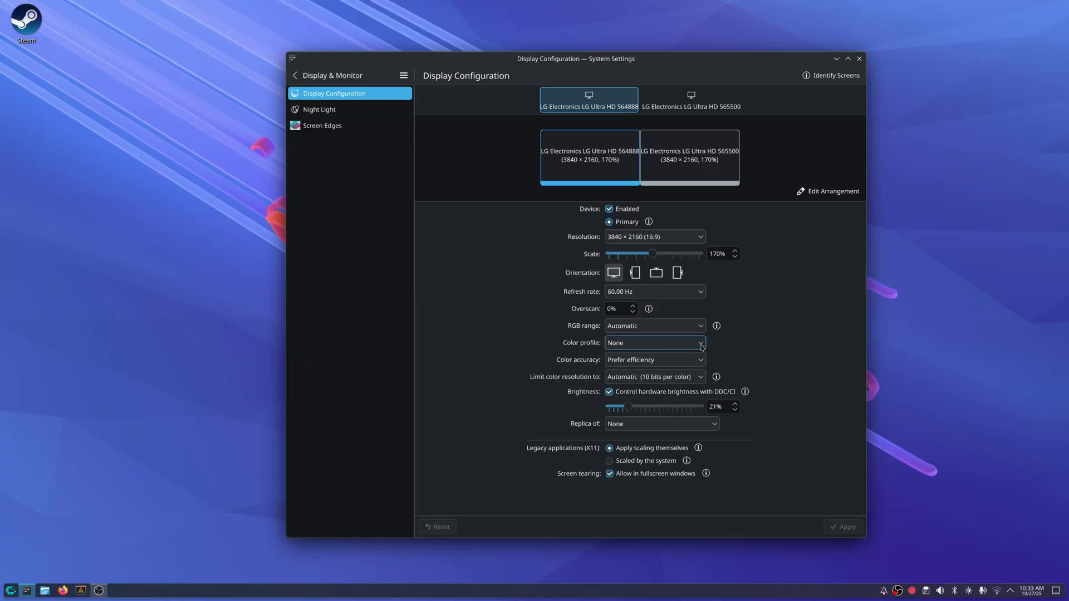
Set Color profile to ICC profile and pick the Monitor_1 .icc file from the home ICC folder.
click(654, 342)
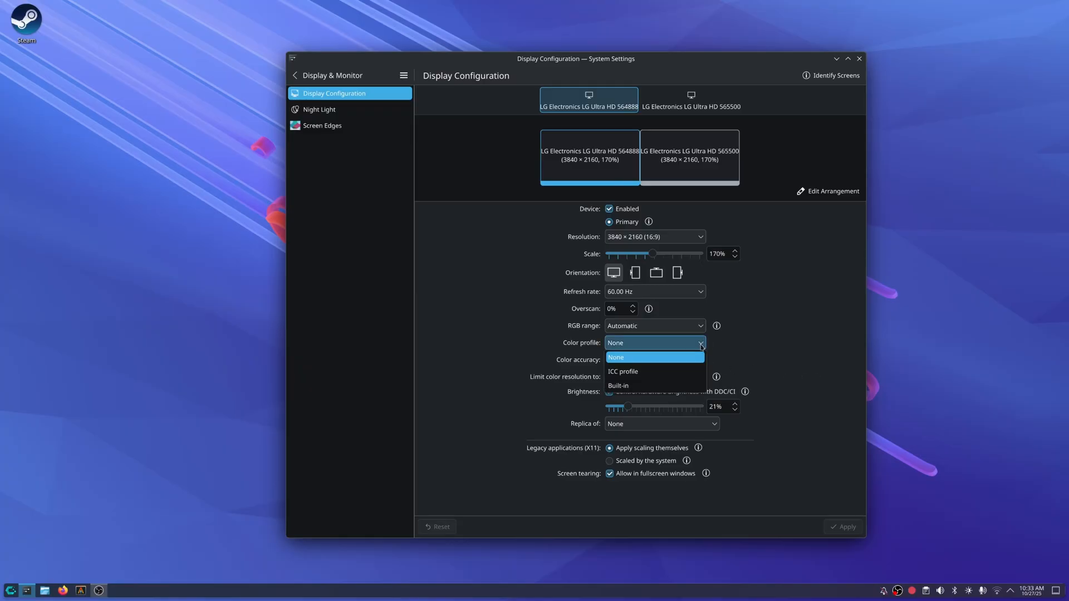
mouse_move(646, 372)
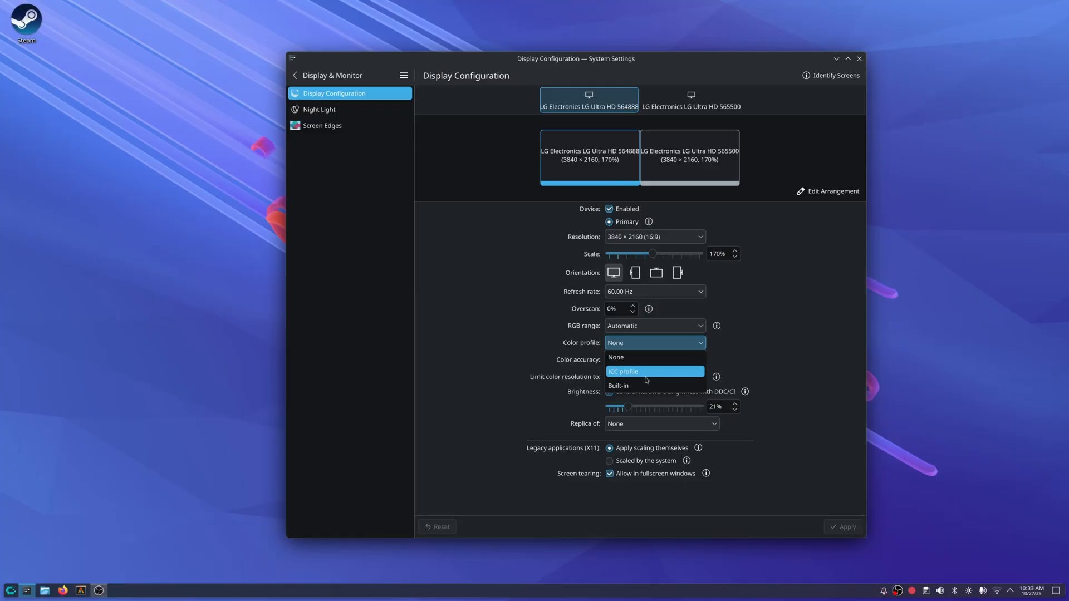
click(622, 372)
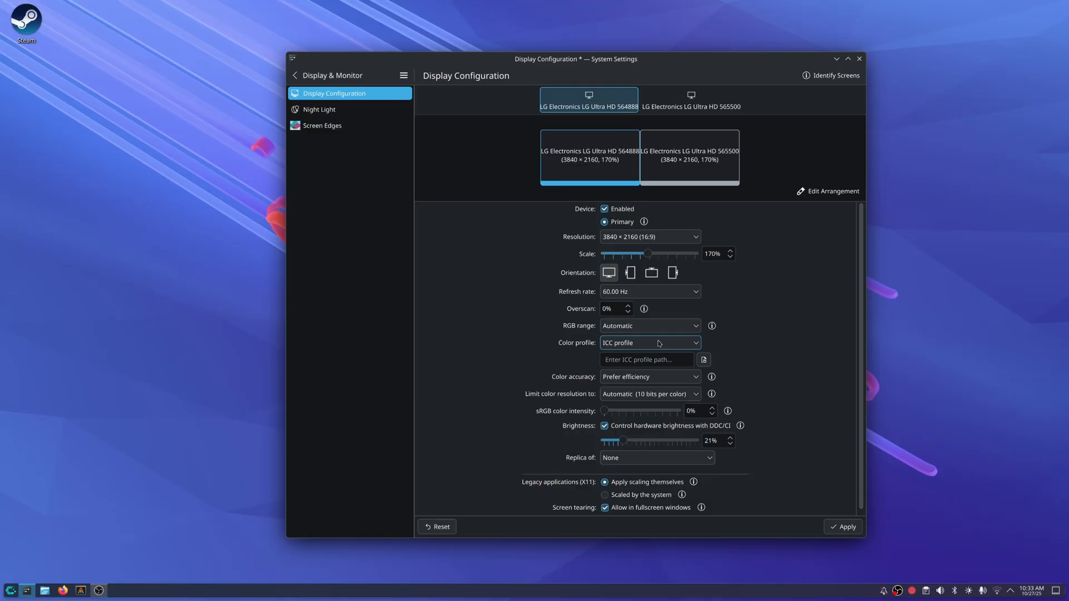
click(704, 359)
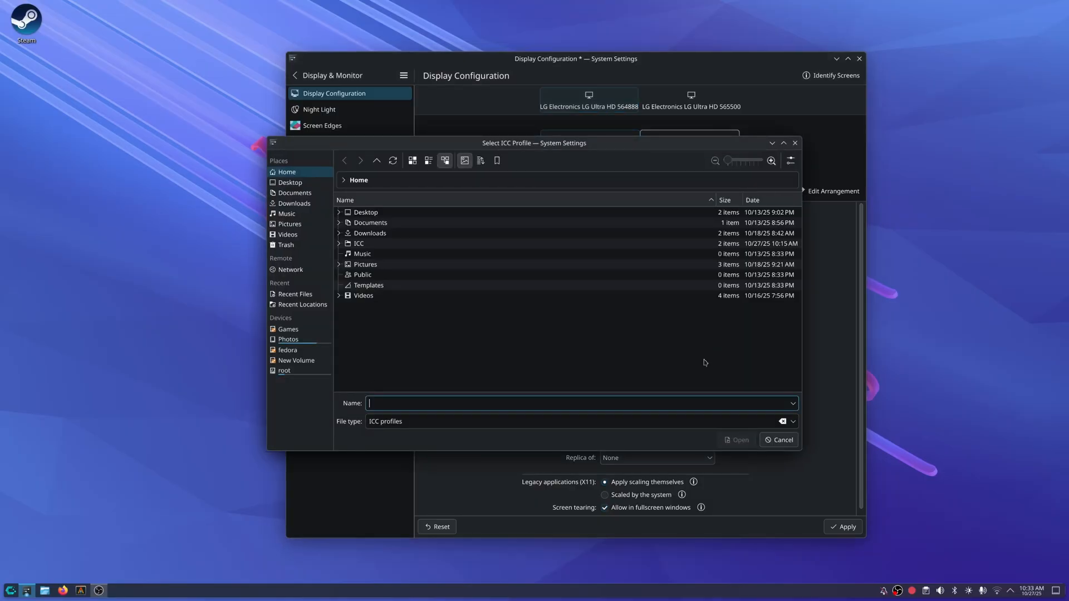
click(338, 244)
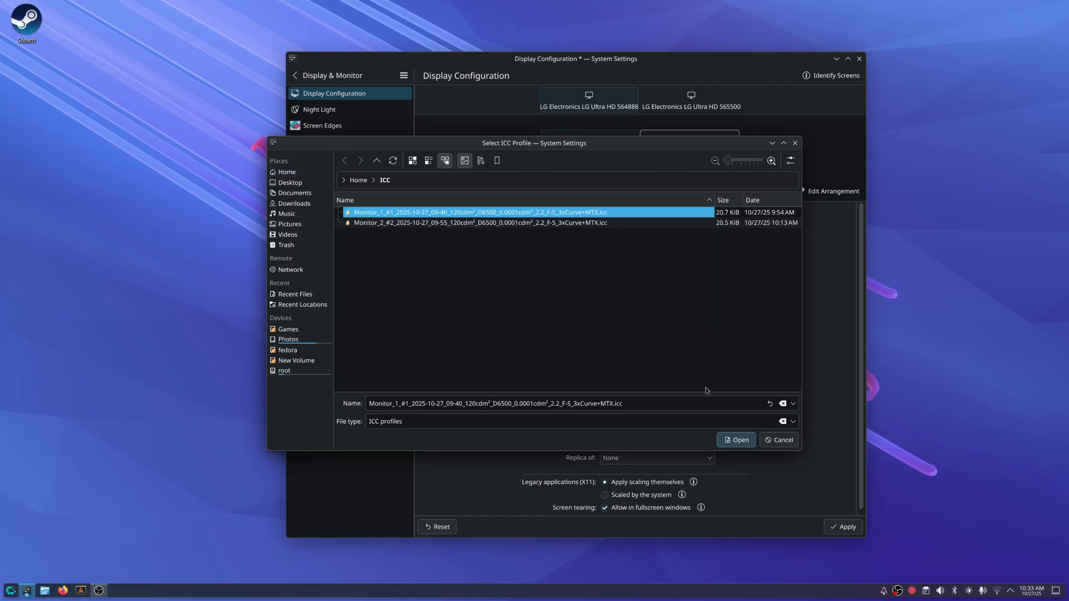
click(736, 440)
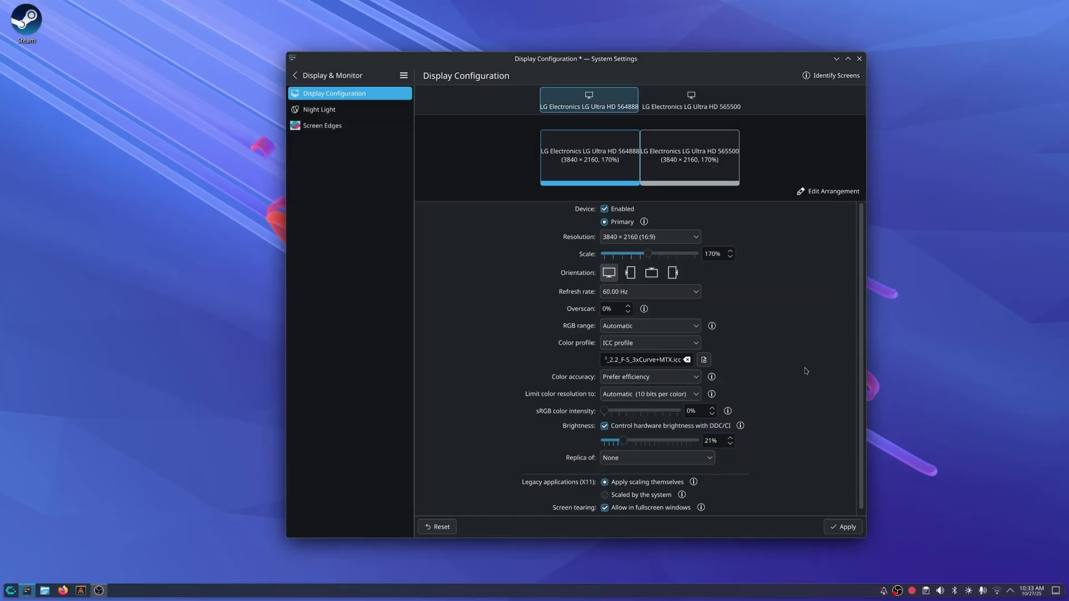
mouse_move(807, 501)
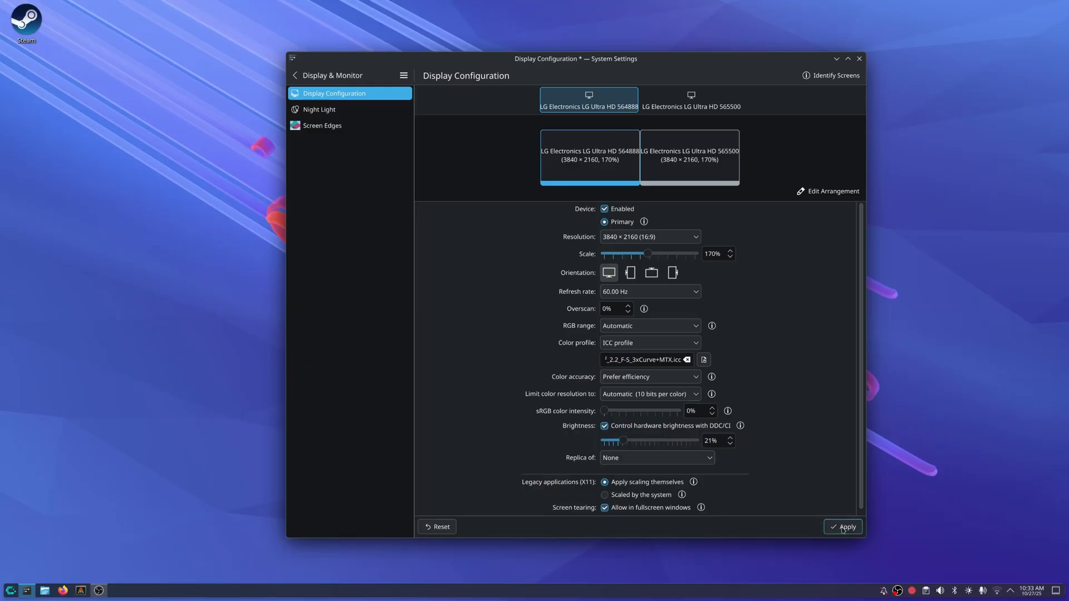
mouse_move(843, 527)
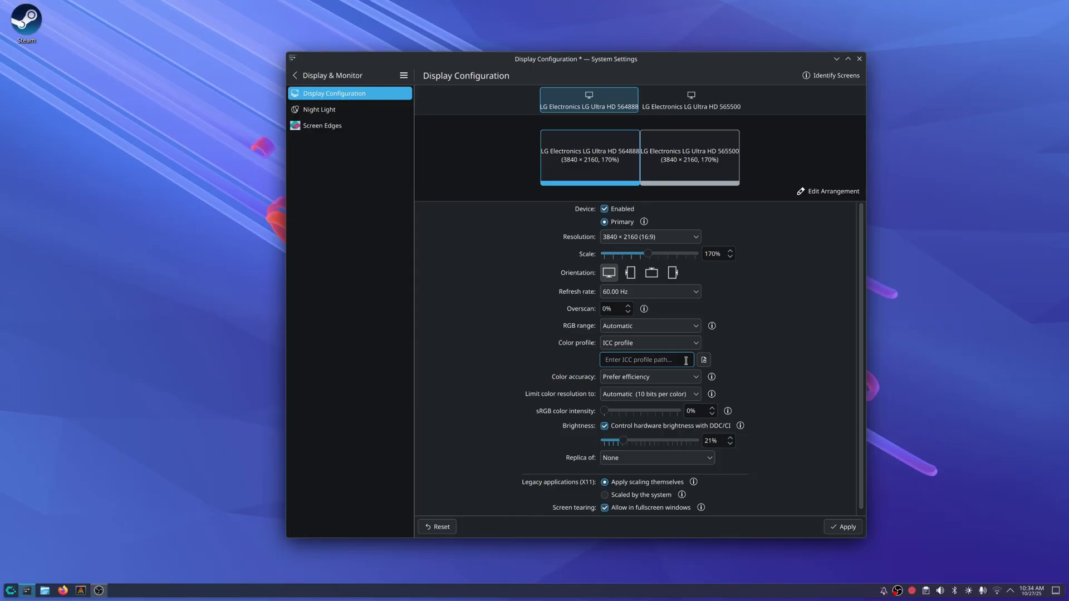
Return the monitor's colour profile to None and close System Settings.
click(648, 342)
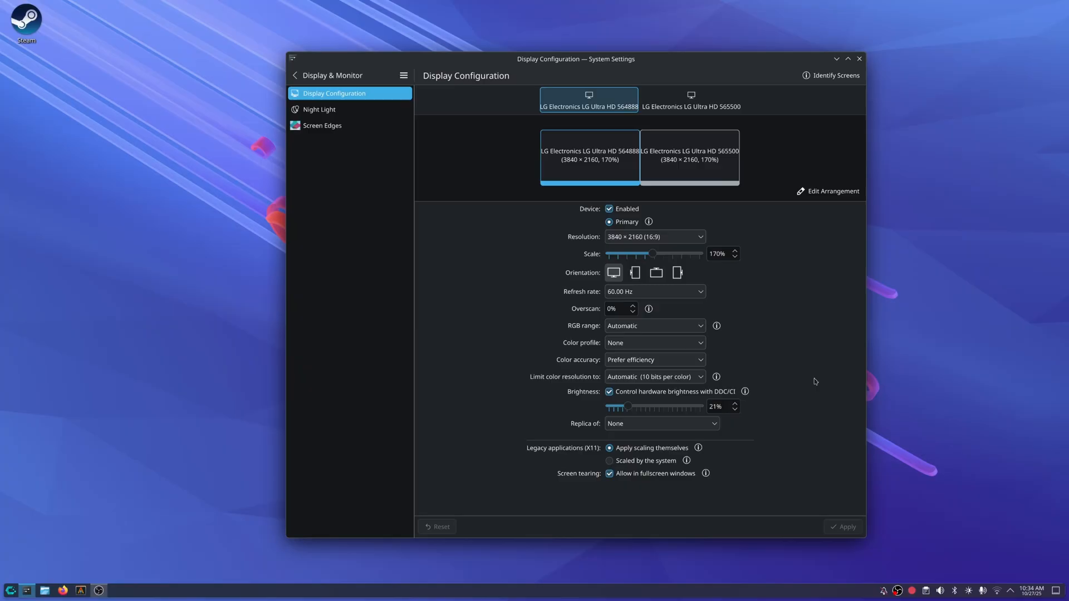
click(859, 59)
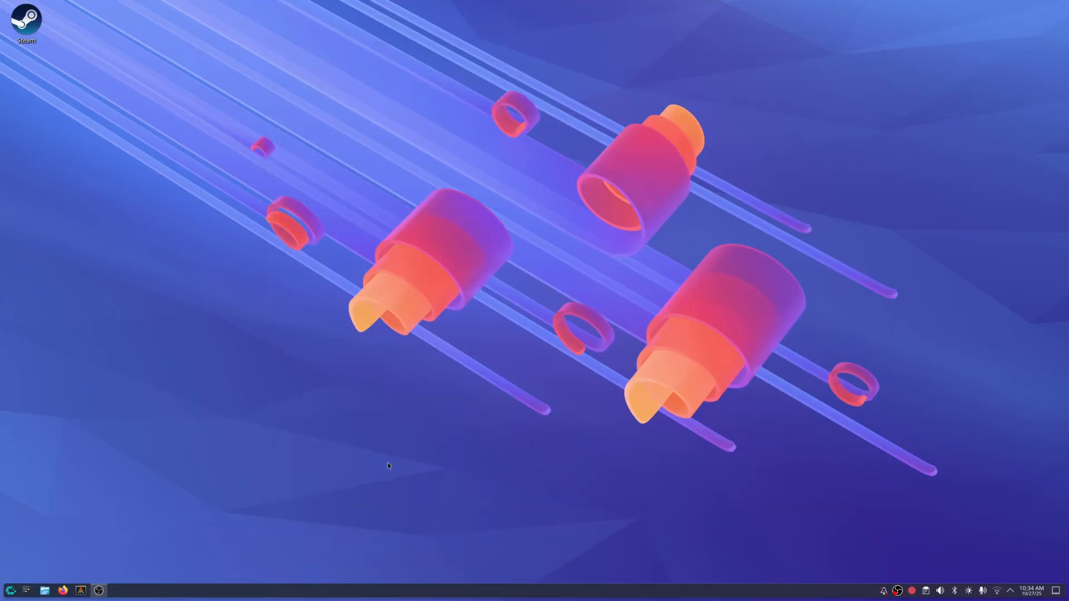
mouse_move(903, 240)
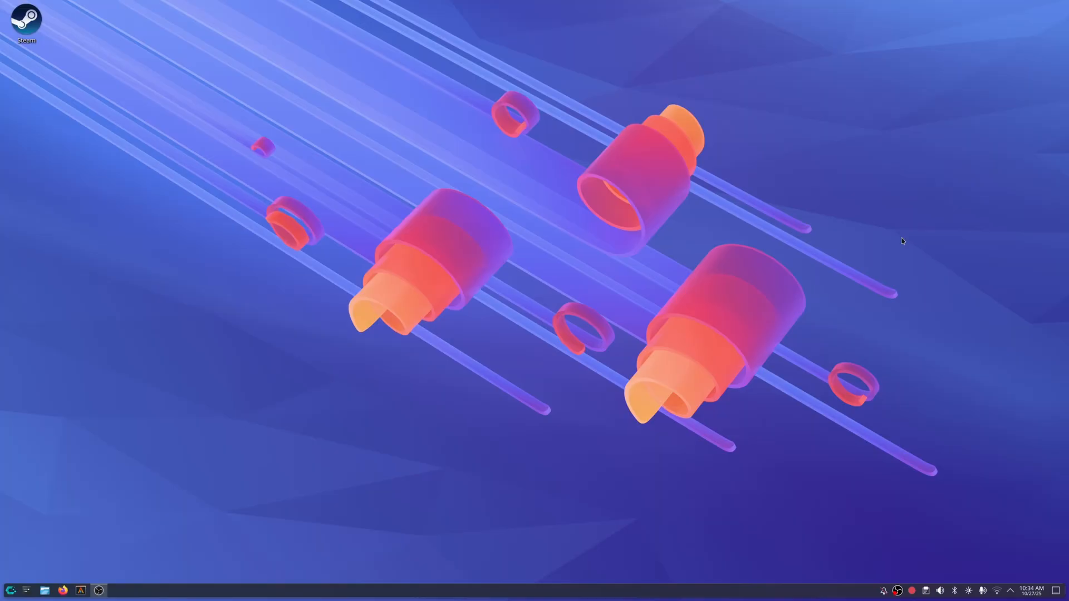
mouse_move(591, 465)
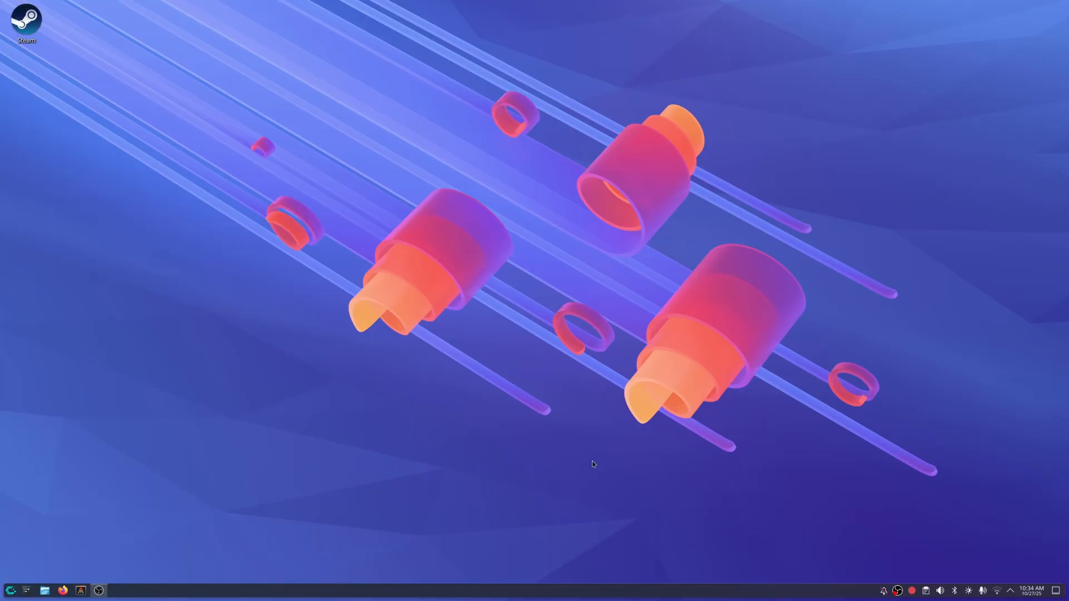
mouse_move(916, 261)
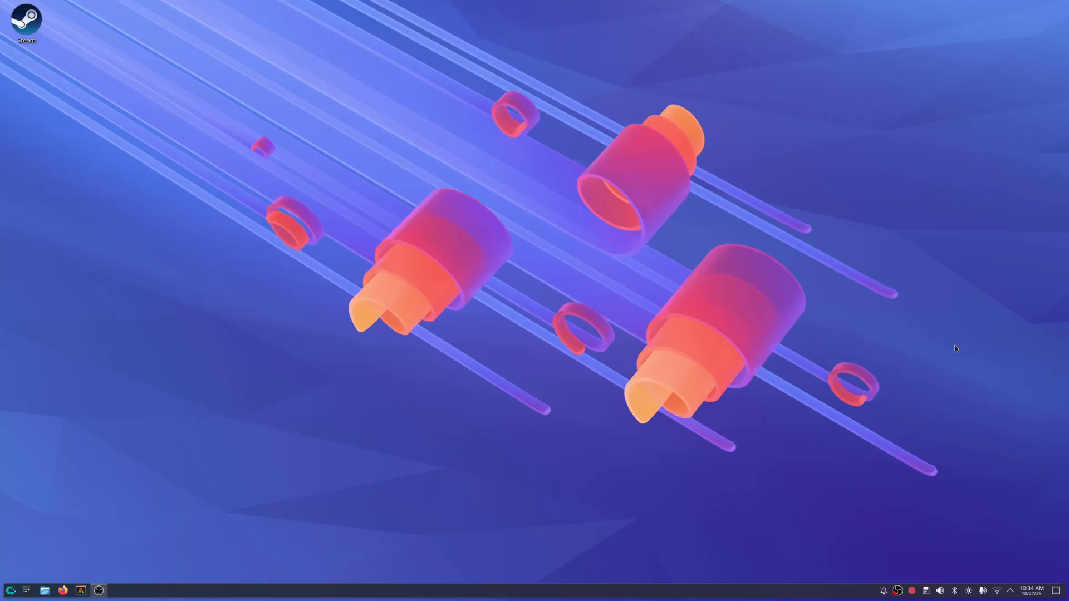
mouse_move(224, 468)
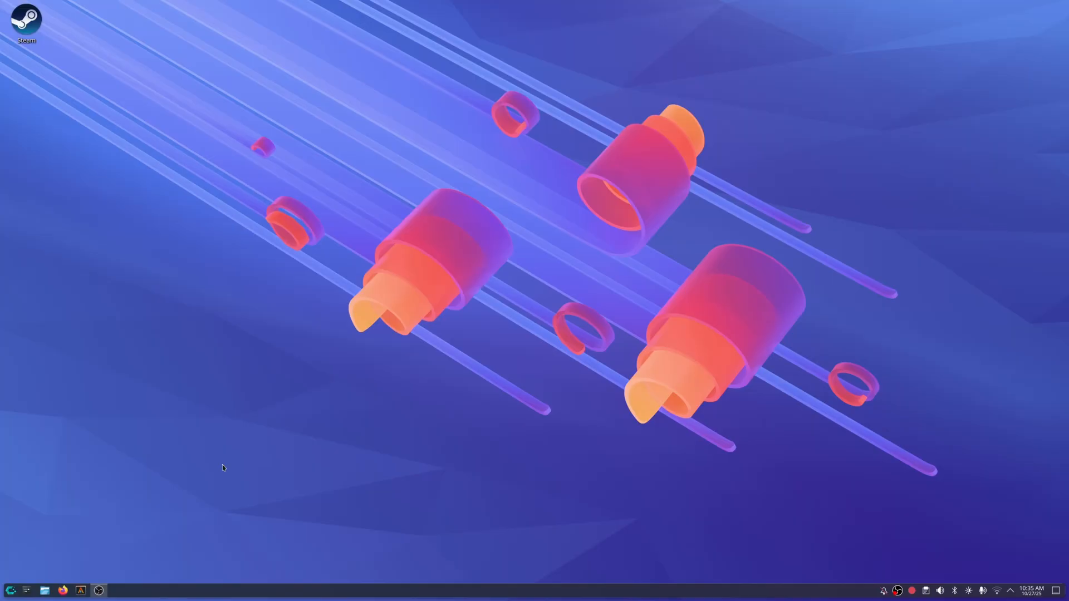
mouse_move(251, 470)
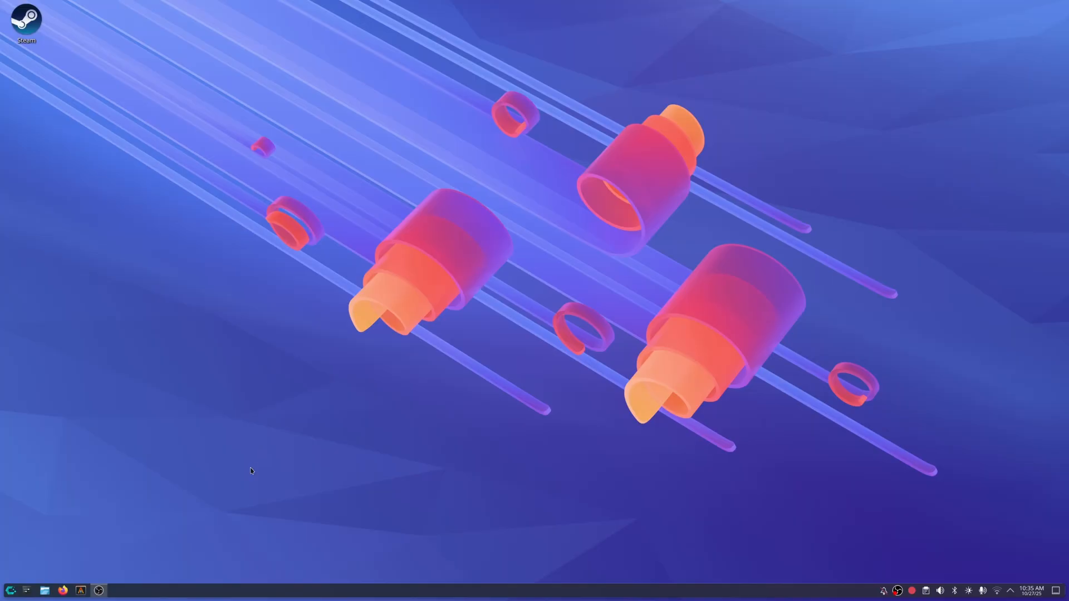
mouse_move(410, 419)
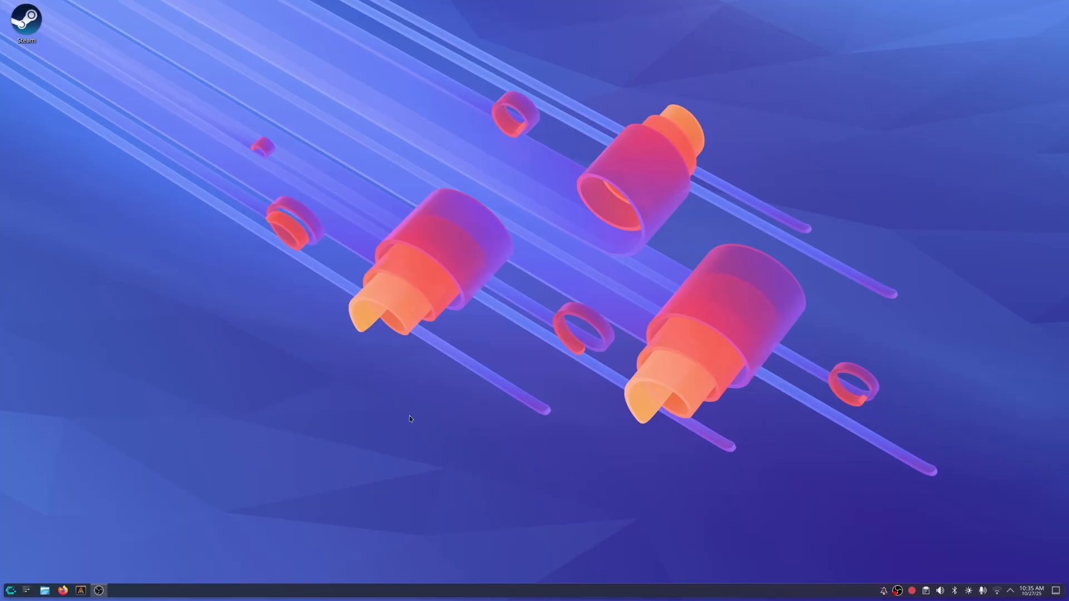
mouse_move(907, 247)
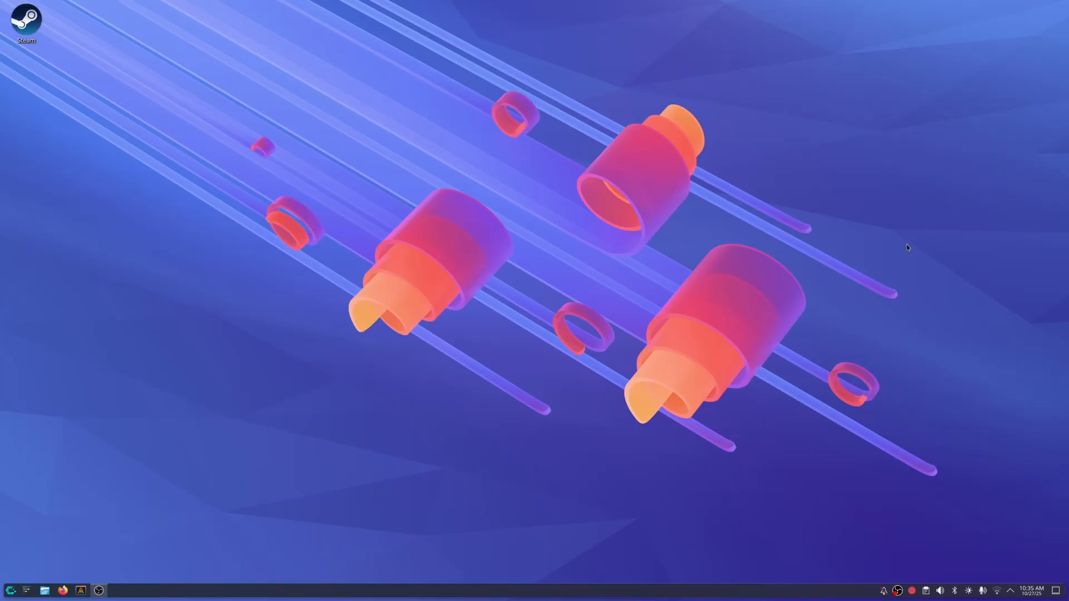
mouse_move(774, 514)
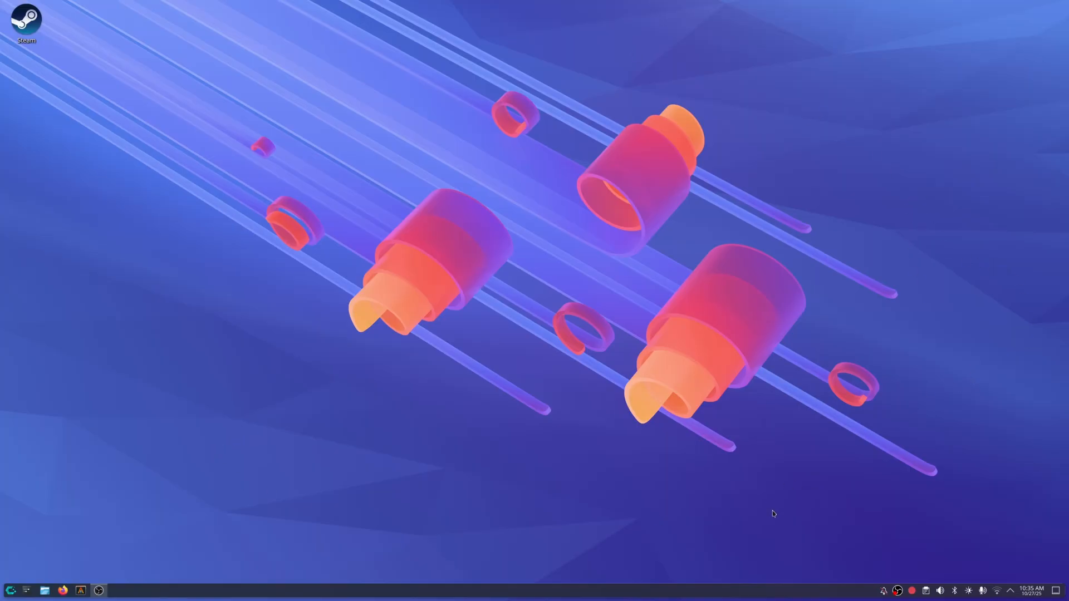
mouse_move(245, 302)
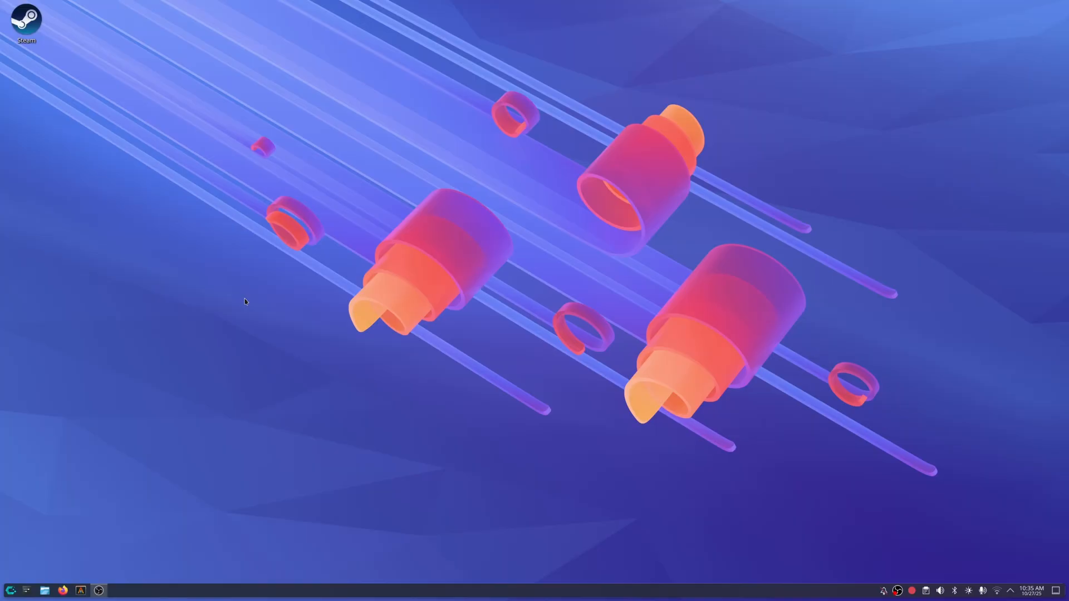
mouse_move(909, 224)
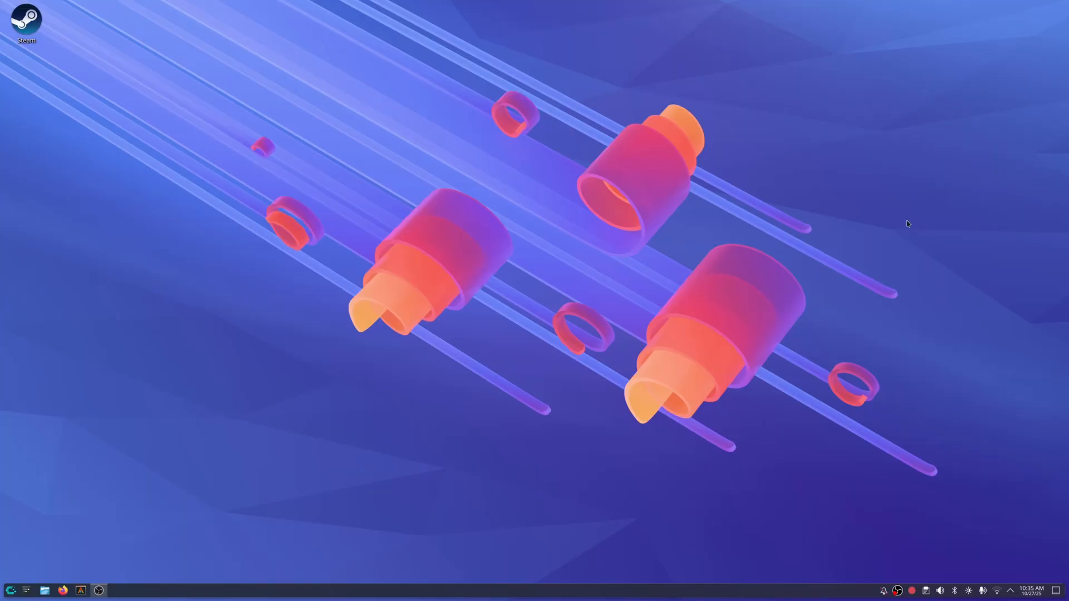
mouse_move(861, 233)
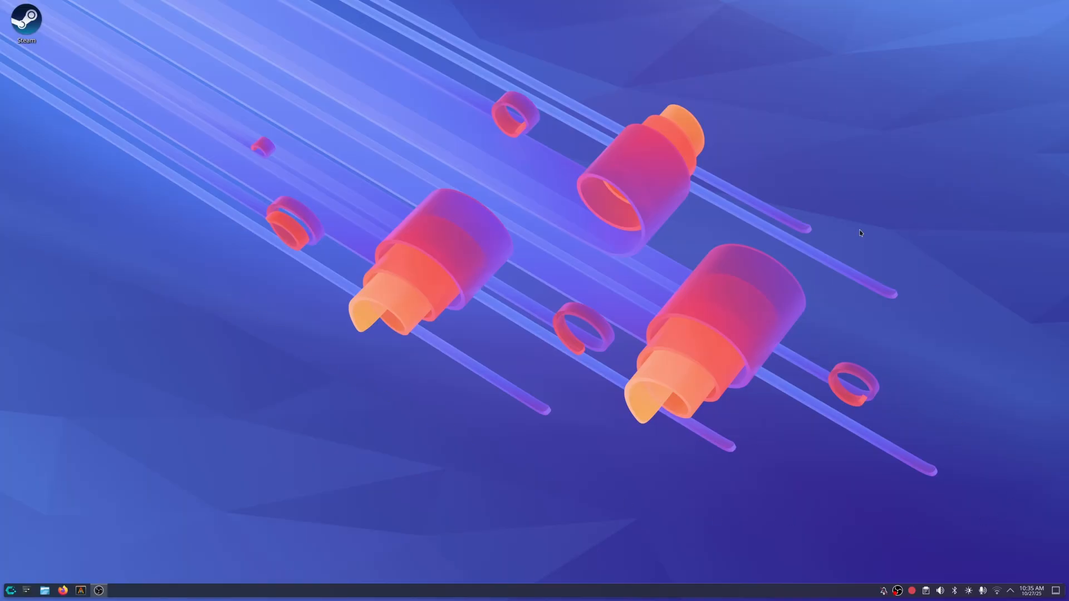
mouse_move(687, 282)
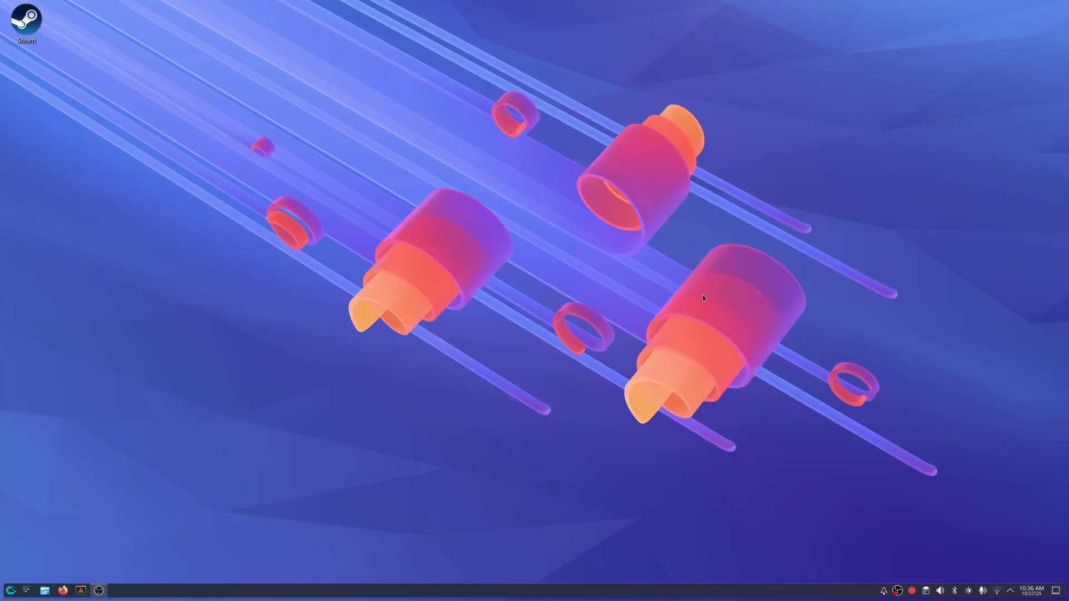
mouse_move(896, 294)
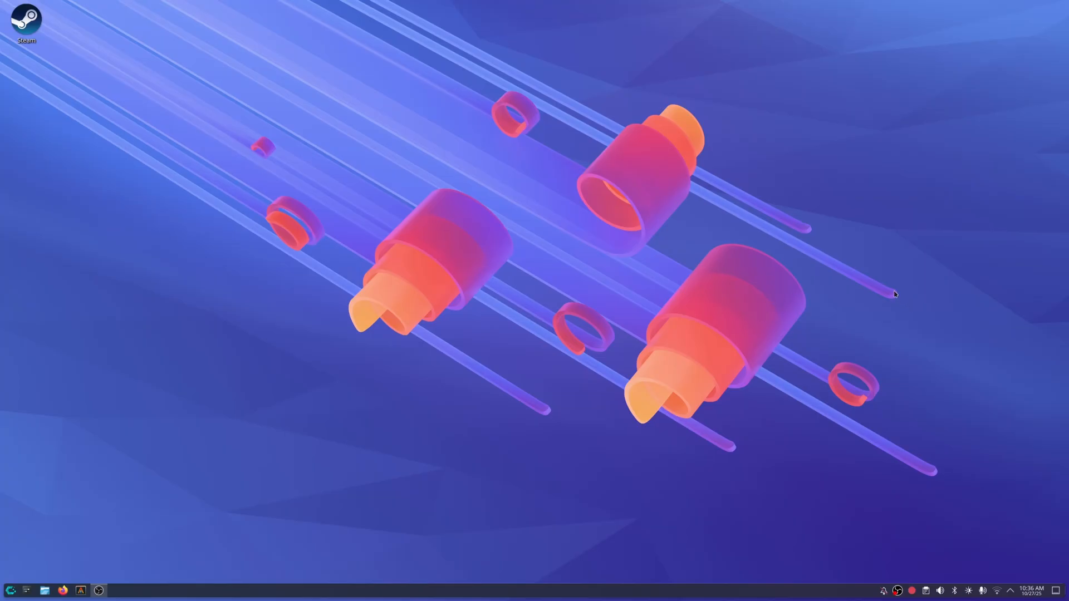
mouse_move(905, 268)
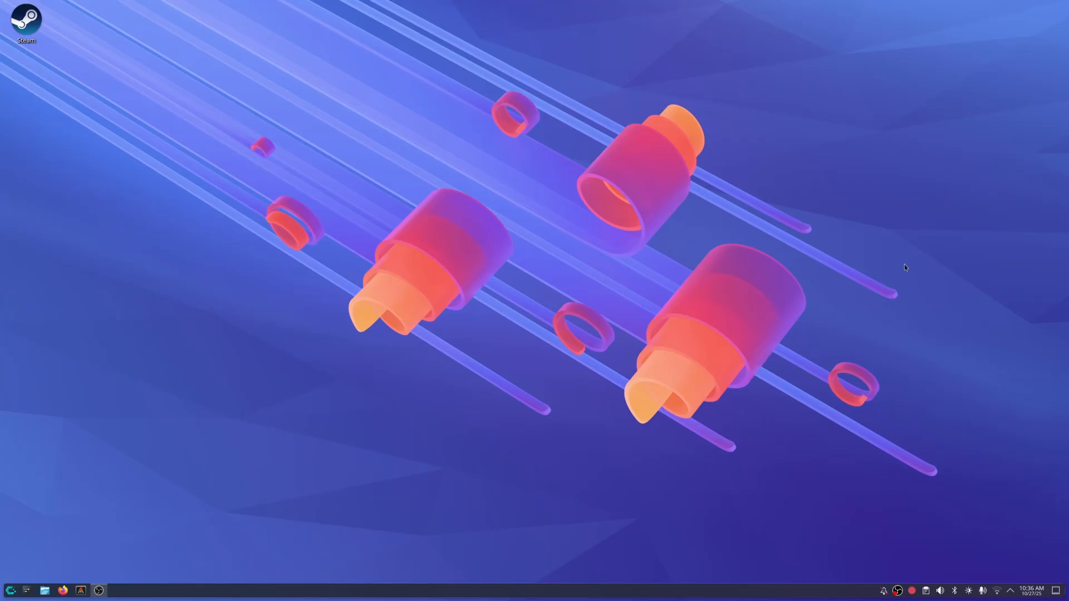
mouse_move(435, 595)
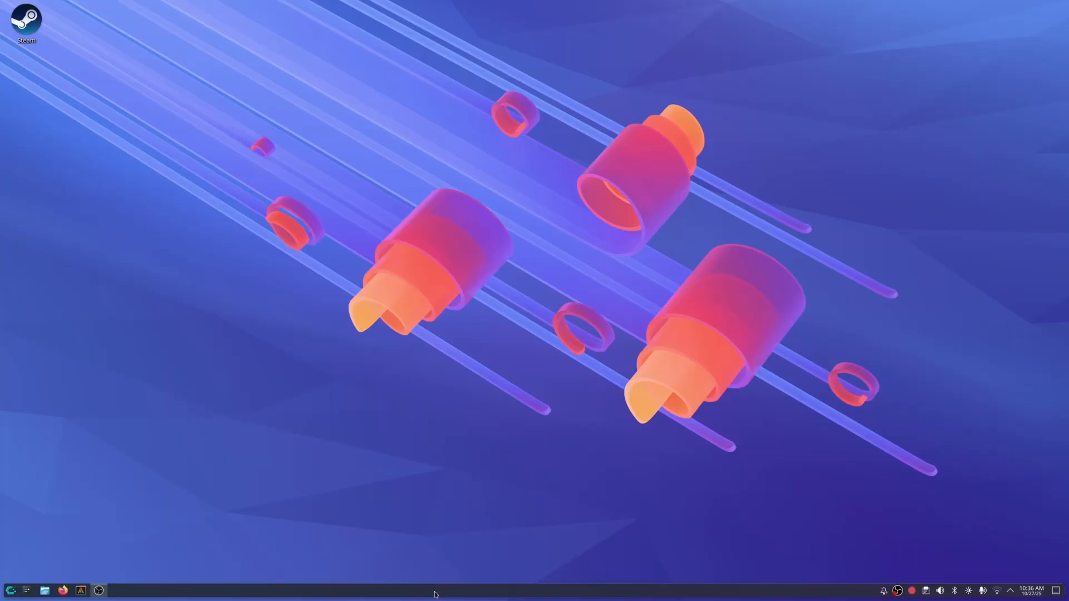
mouse_move(481, 444)
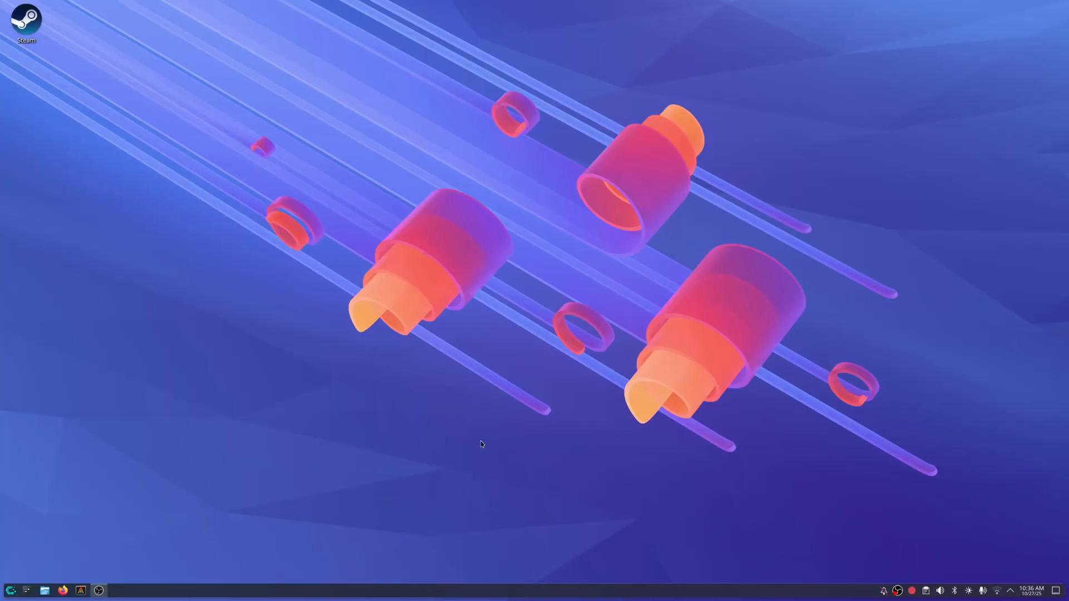
mouse_move(551, 457)
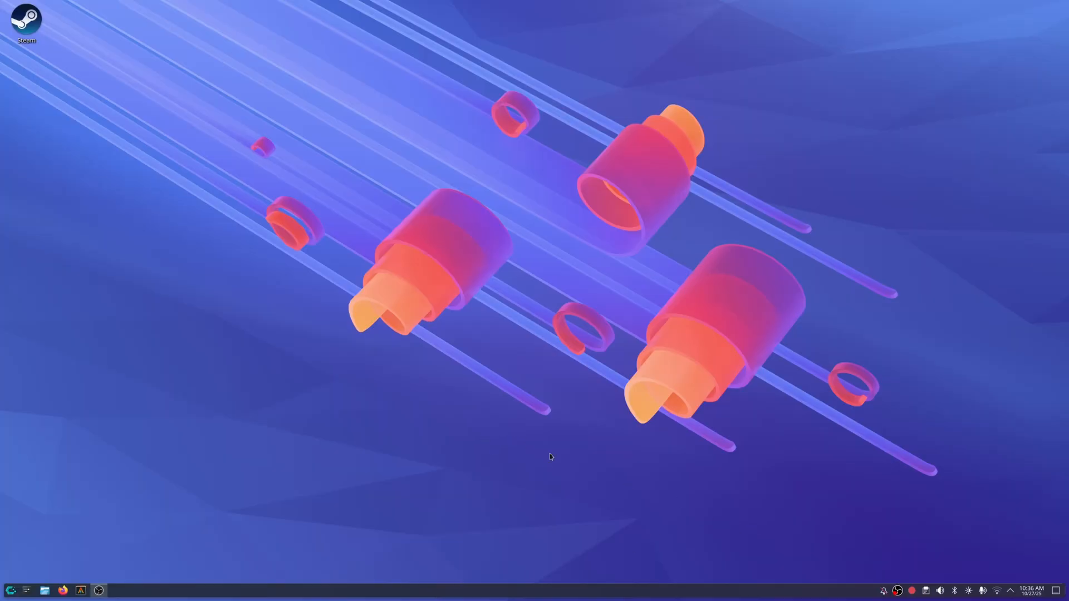